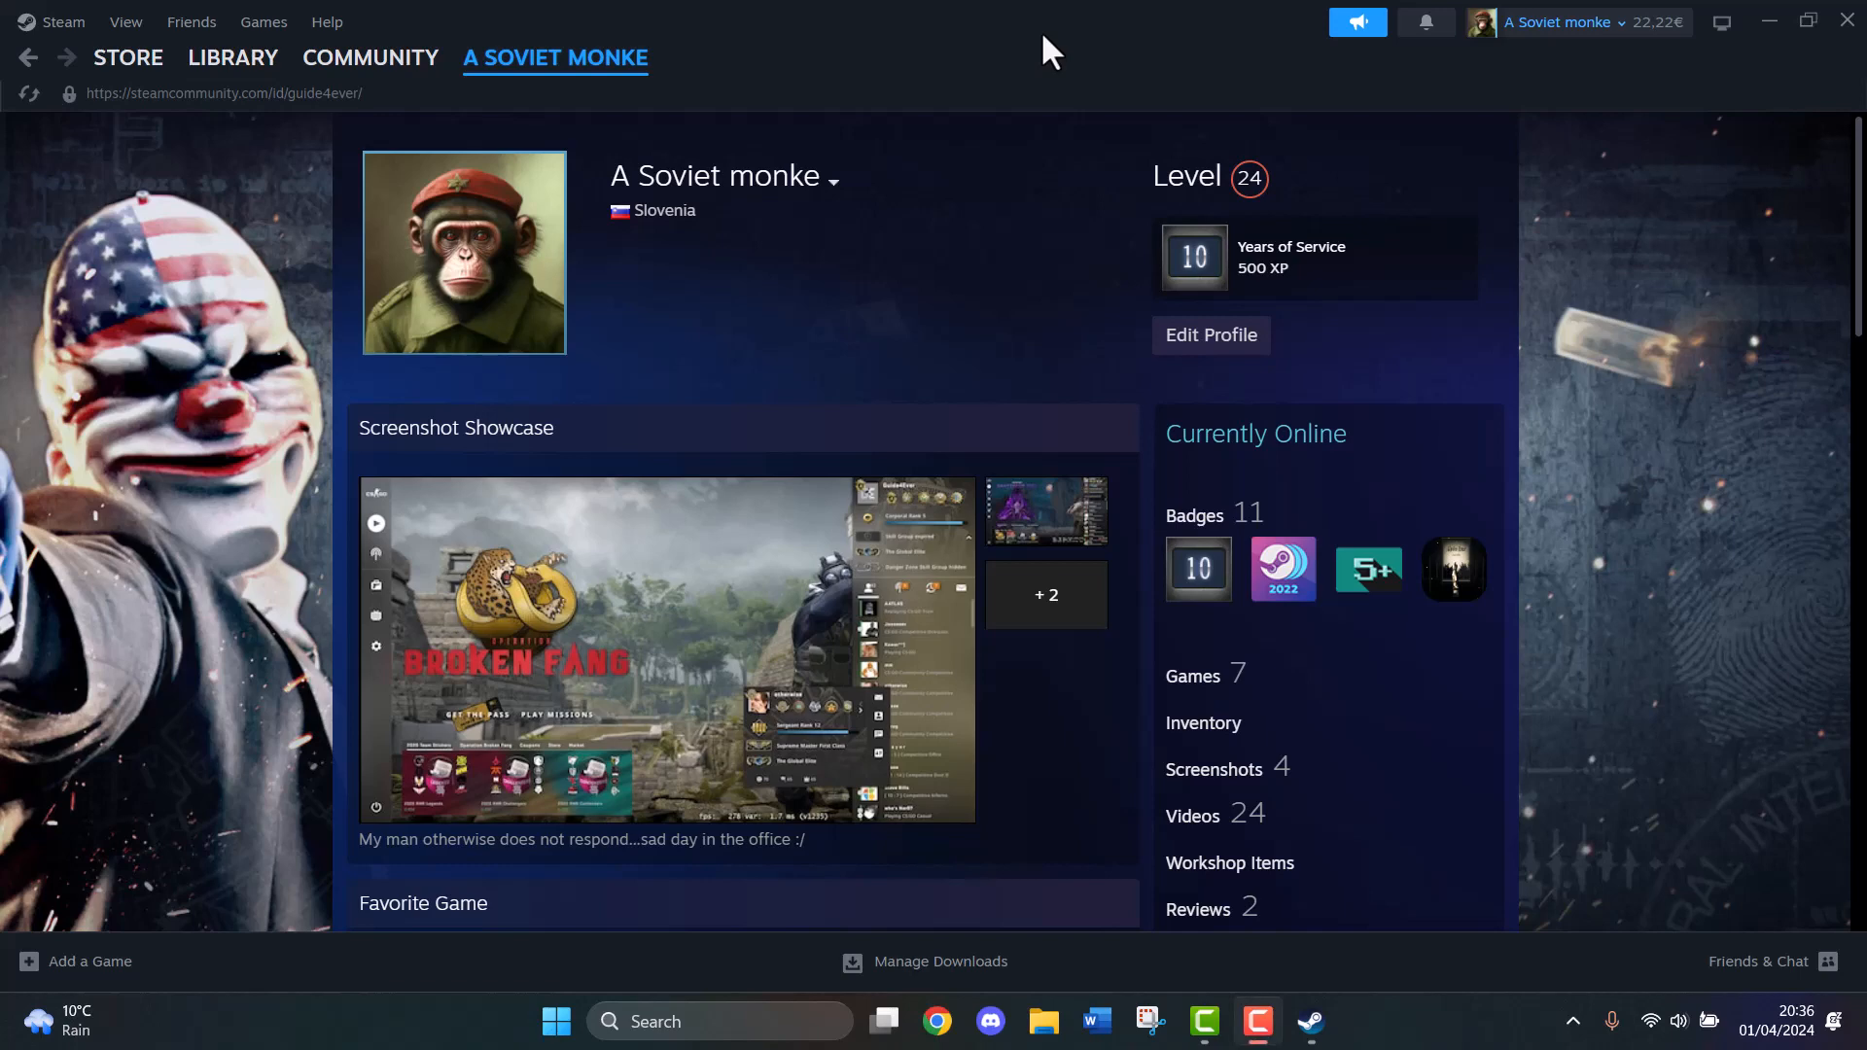
pyautogui.moveTo(1081, 93)
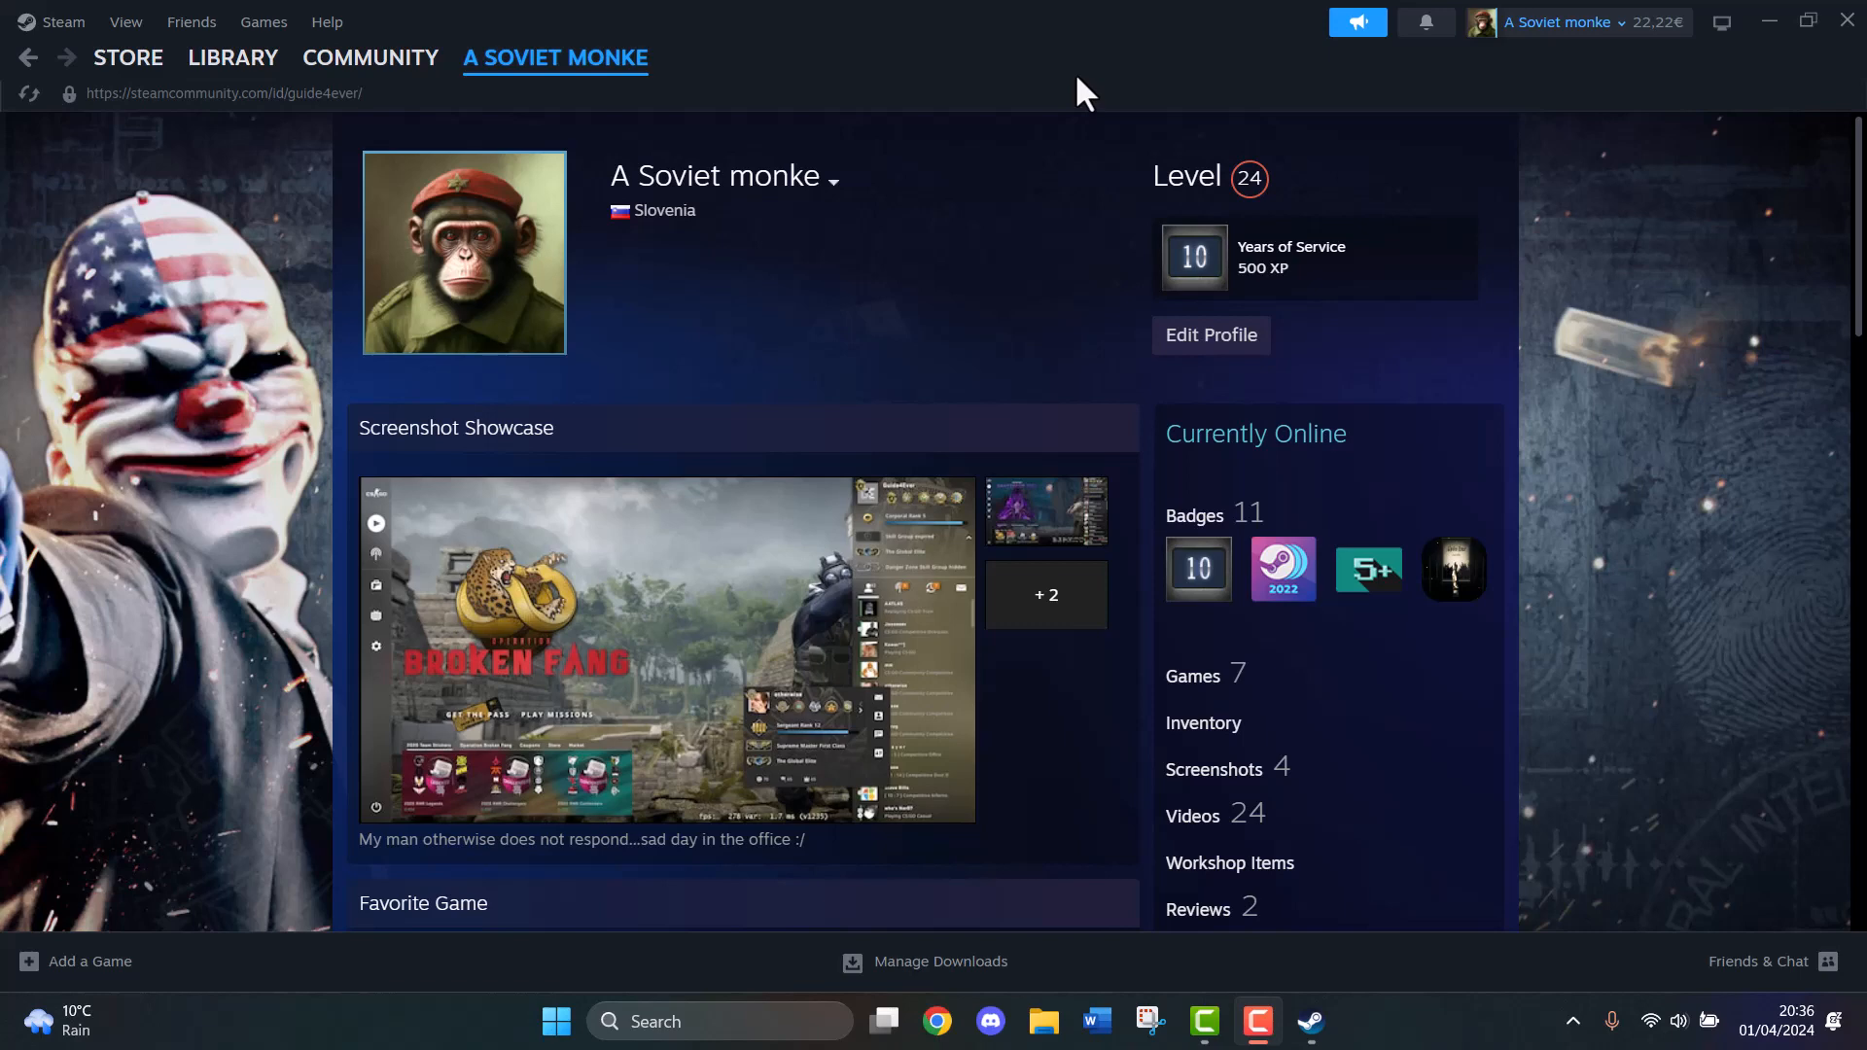
# Bring up the Store section's dropdown of options from the profile page
pyautogui.click(369, 58)
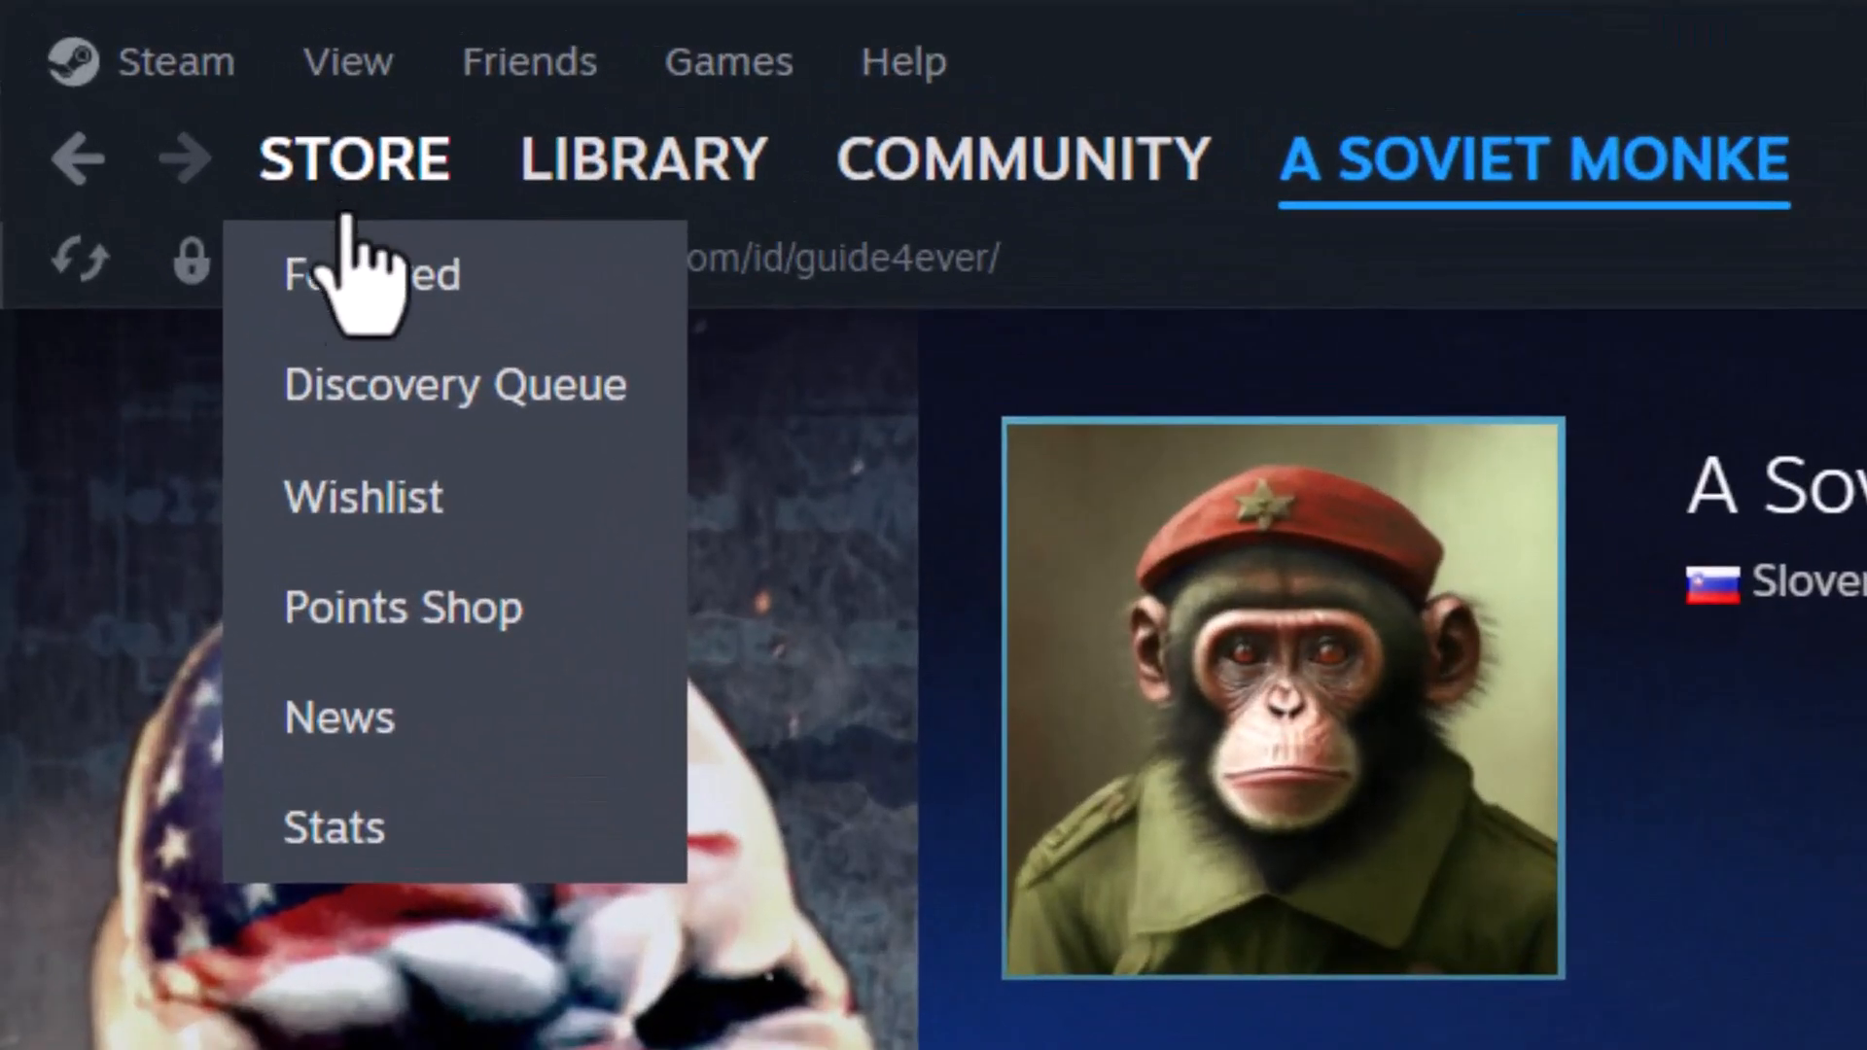
pyautogui.moveTo(361, 497)
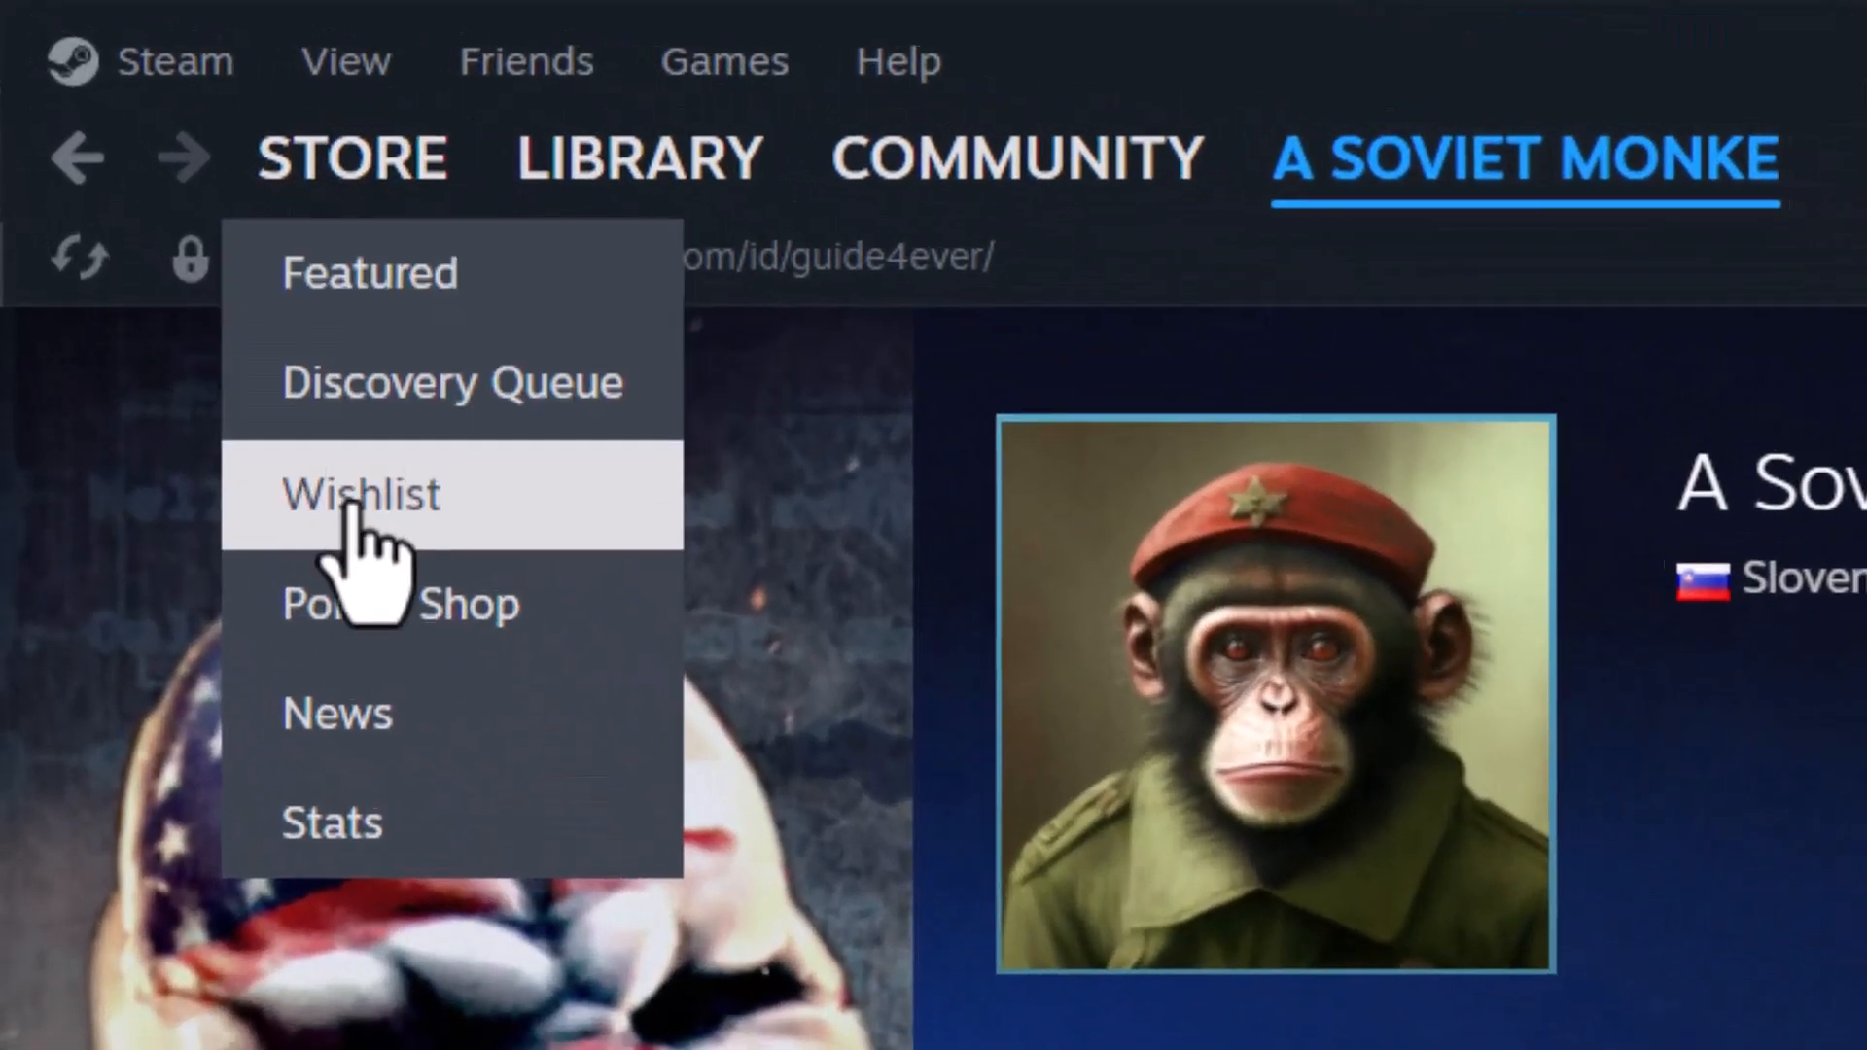
# Show your wishlist, try a 'counter' name search that matches nothing, then clear it so Sapiens shows again
pyautogui.click(359, 495)
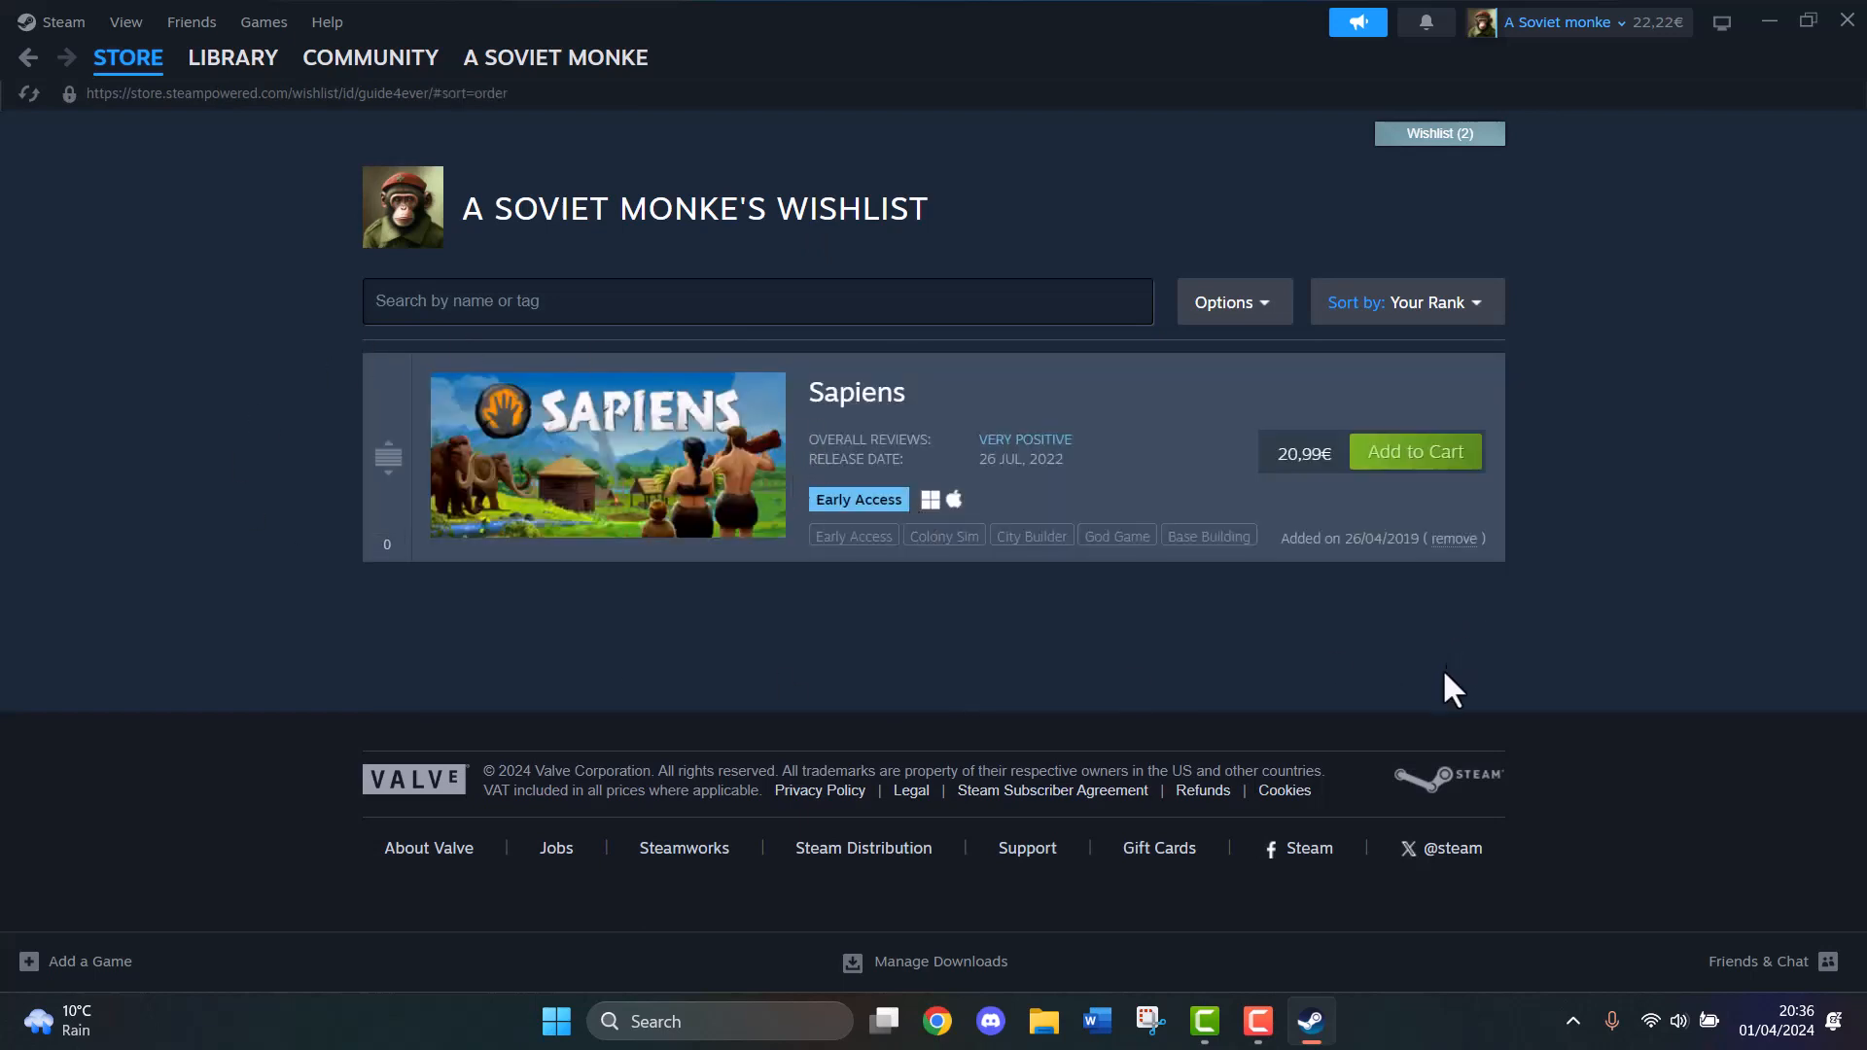
pyautogui.moveTo(1406, 391)
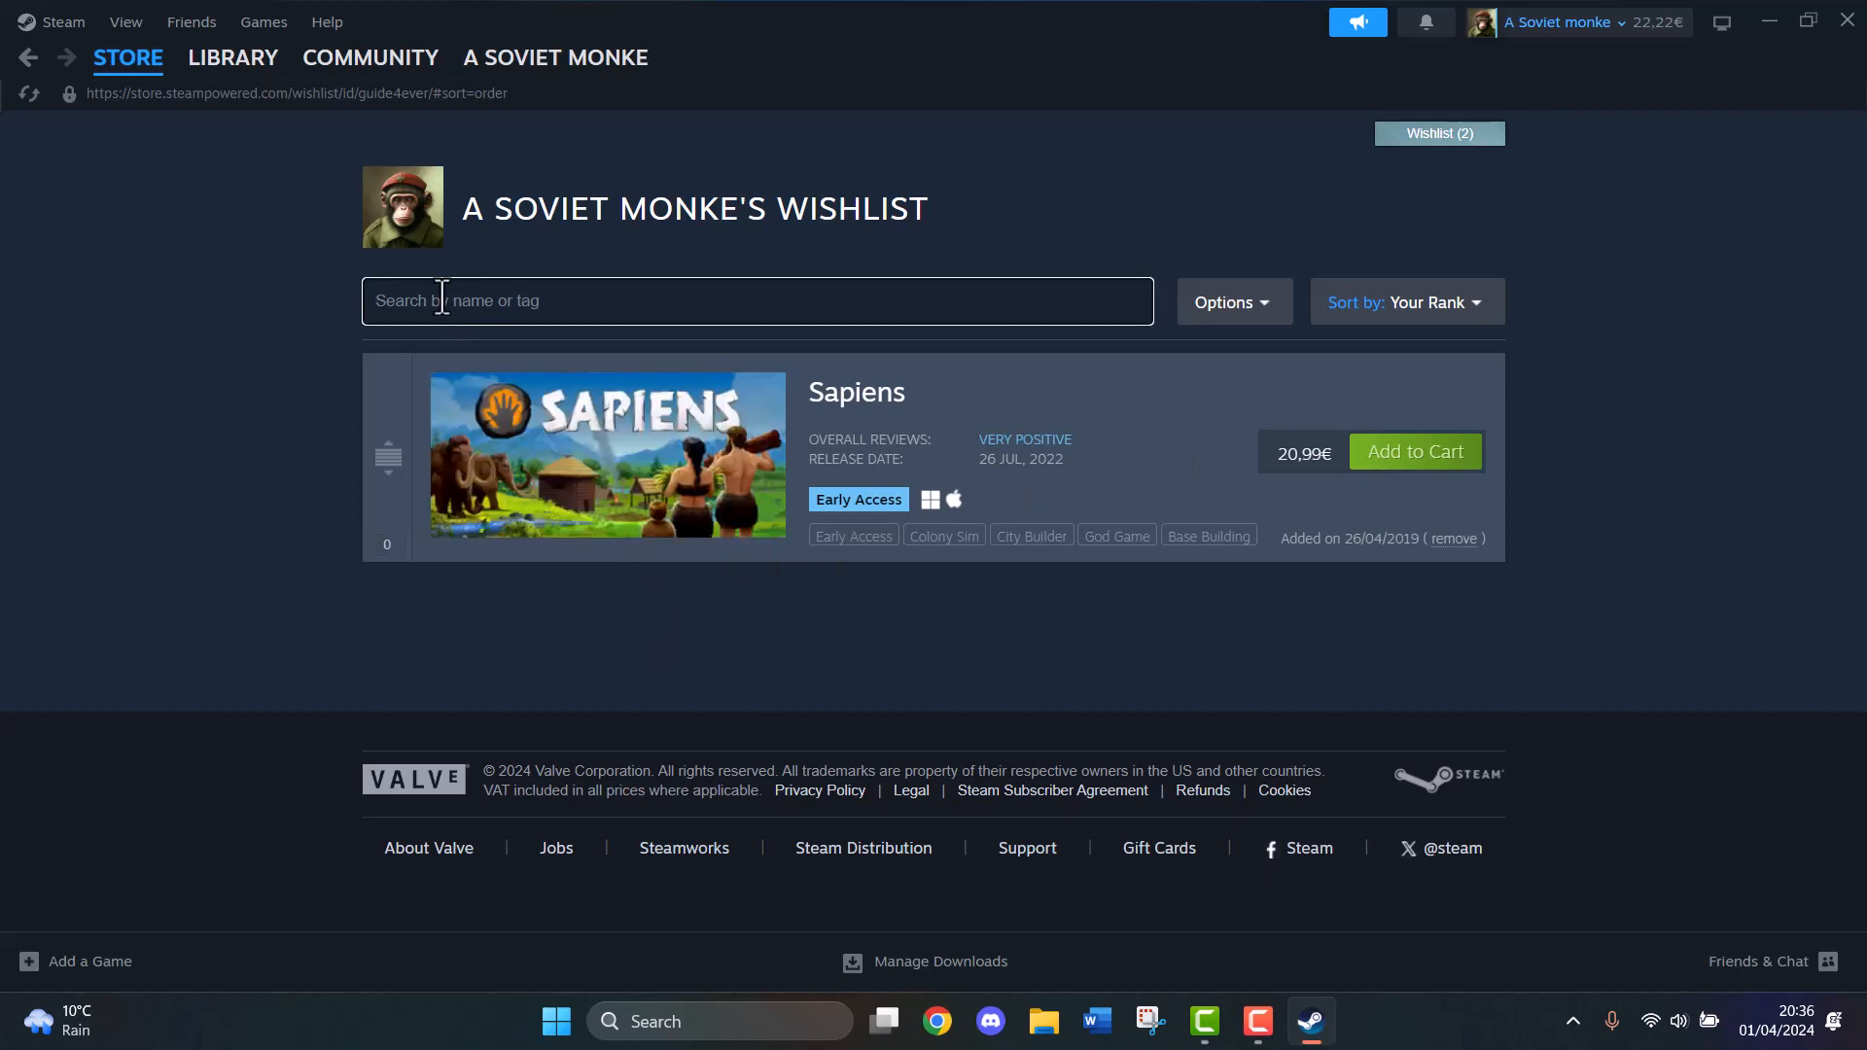
pyautogui.write('counter')
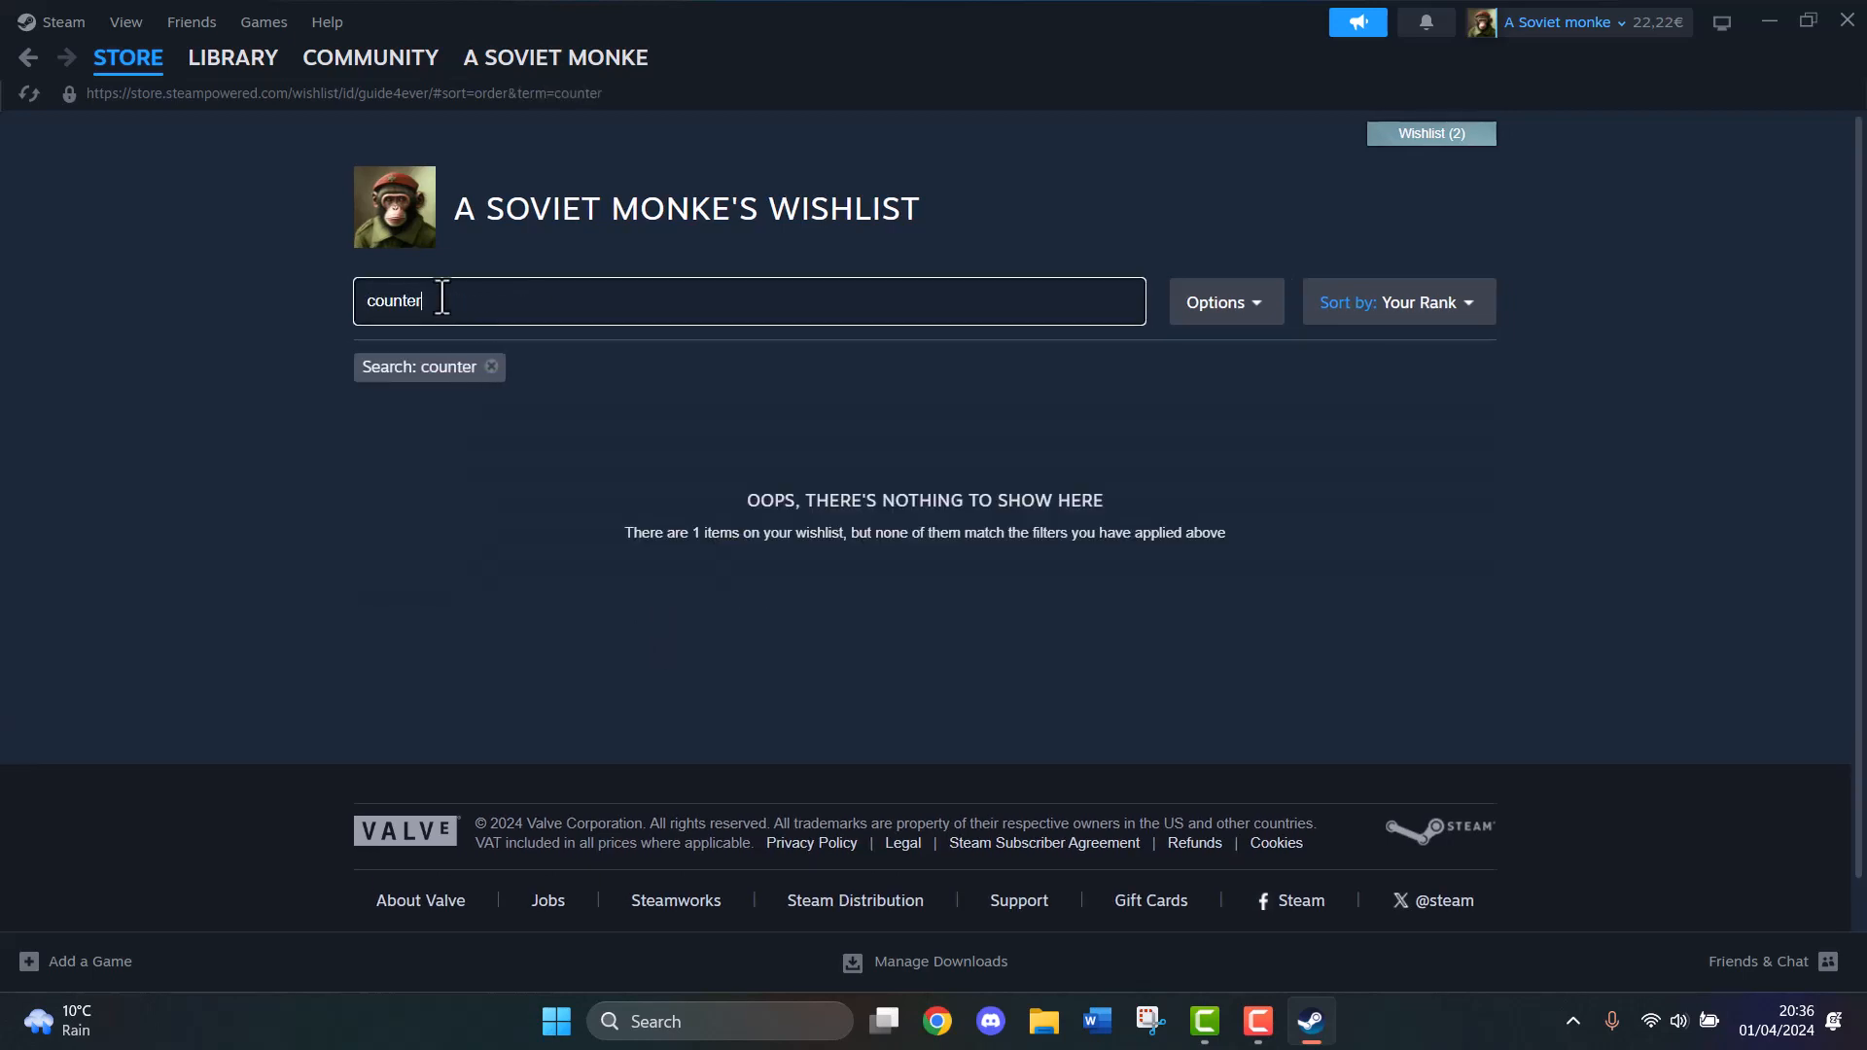
pyautogui.press('Backspace')
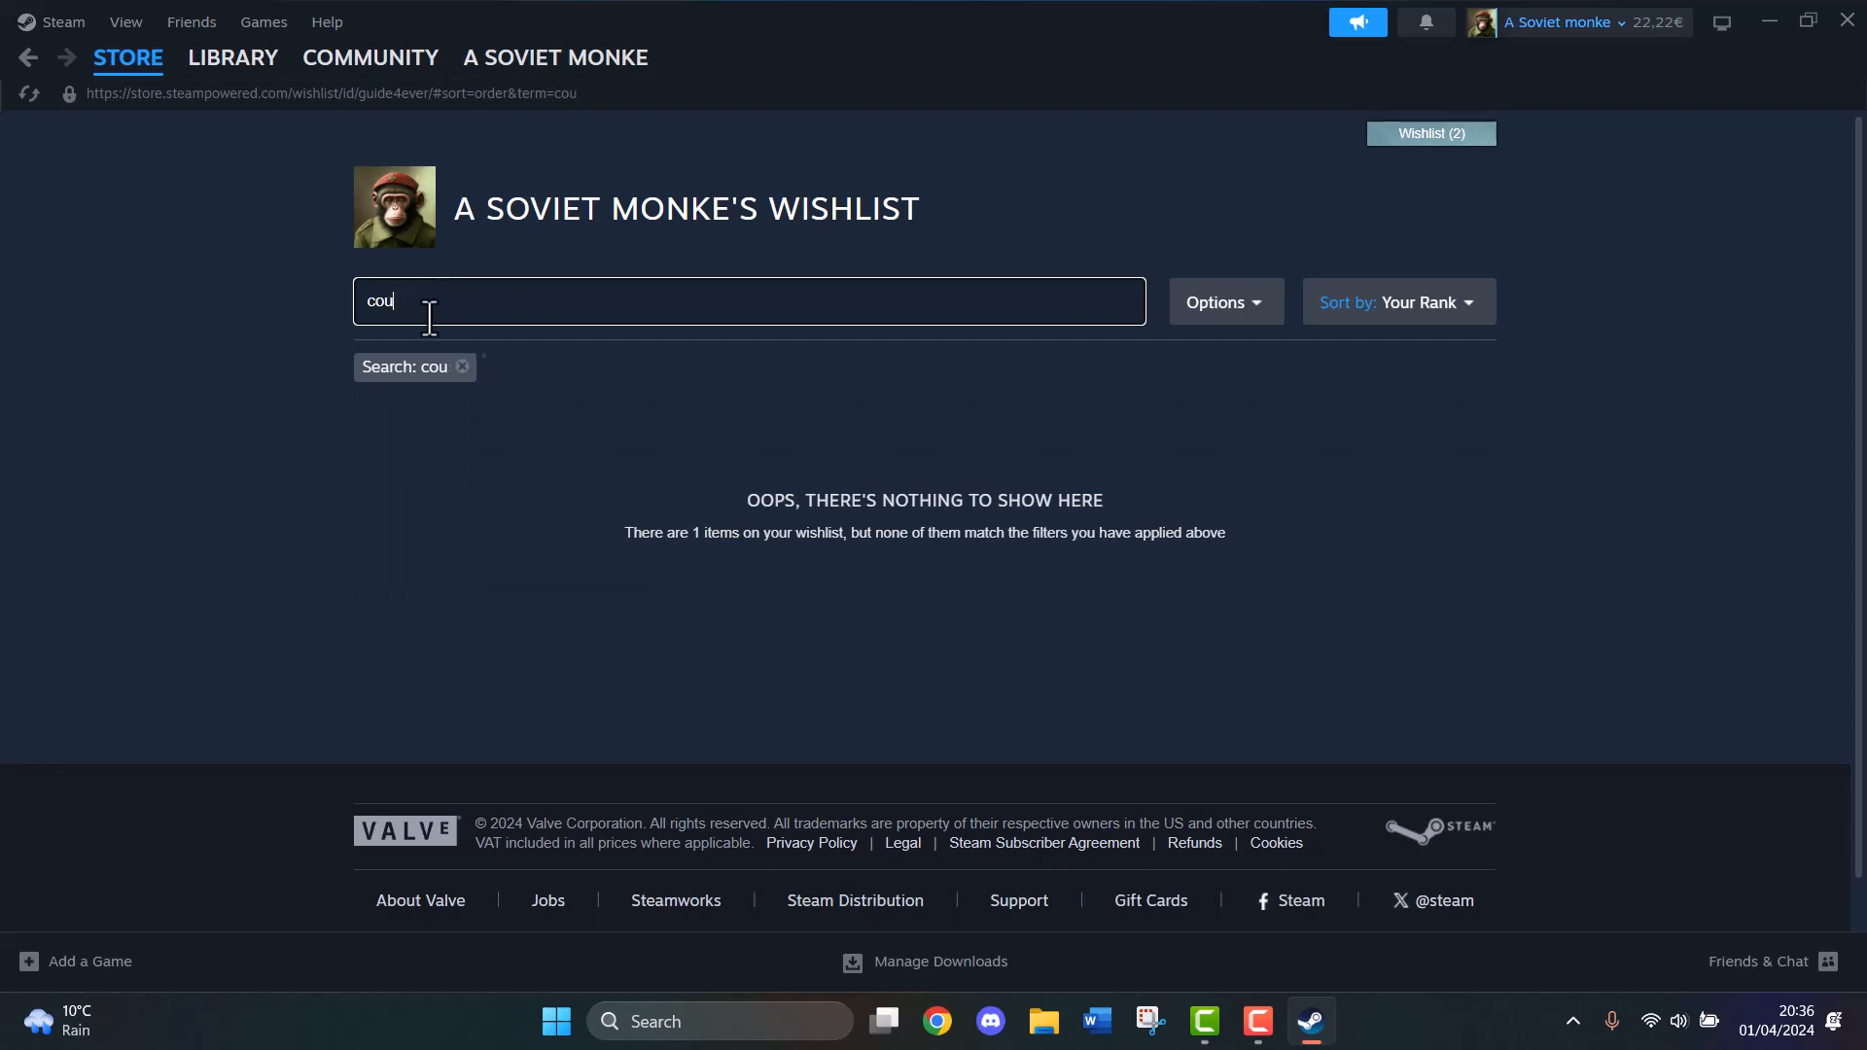
pyautogui.click(462, 366)
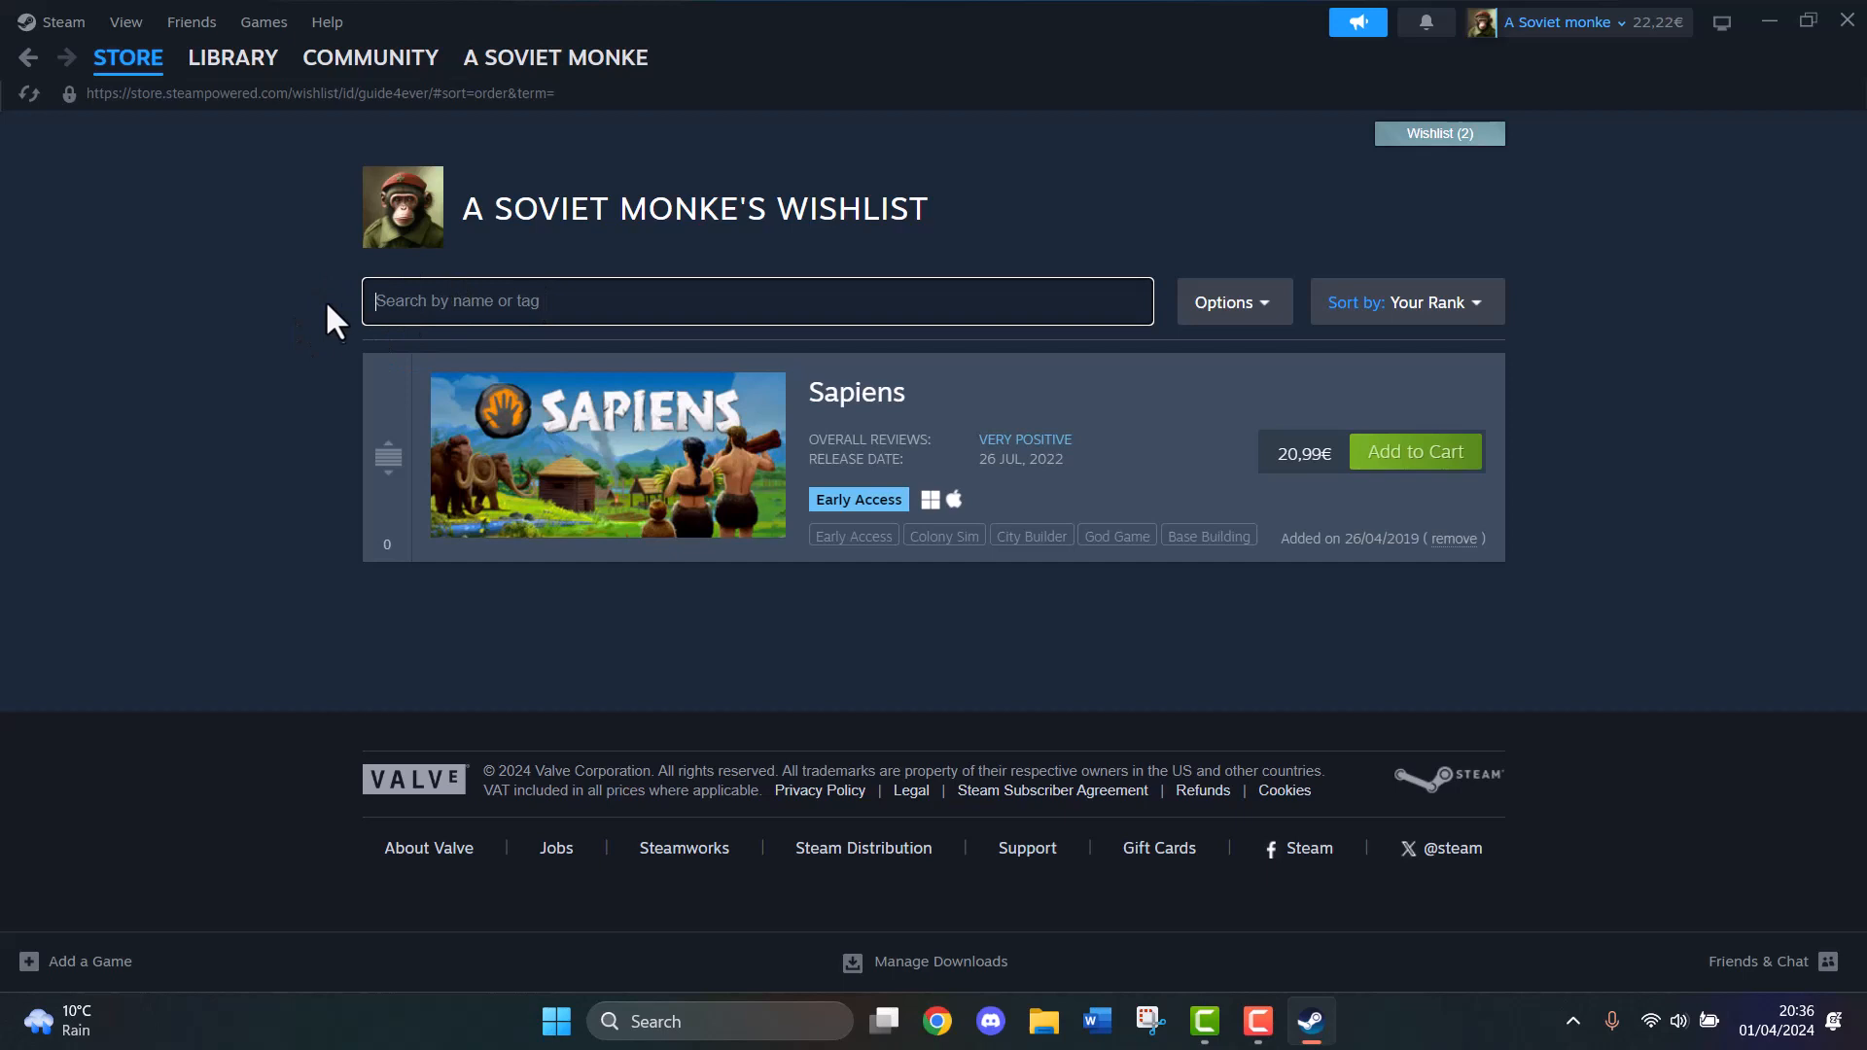
pyautogui.moveTo(409, 712)
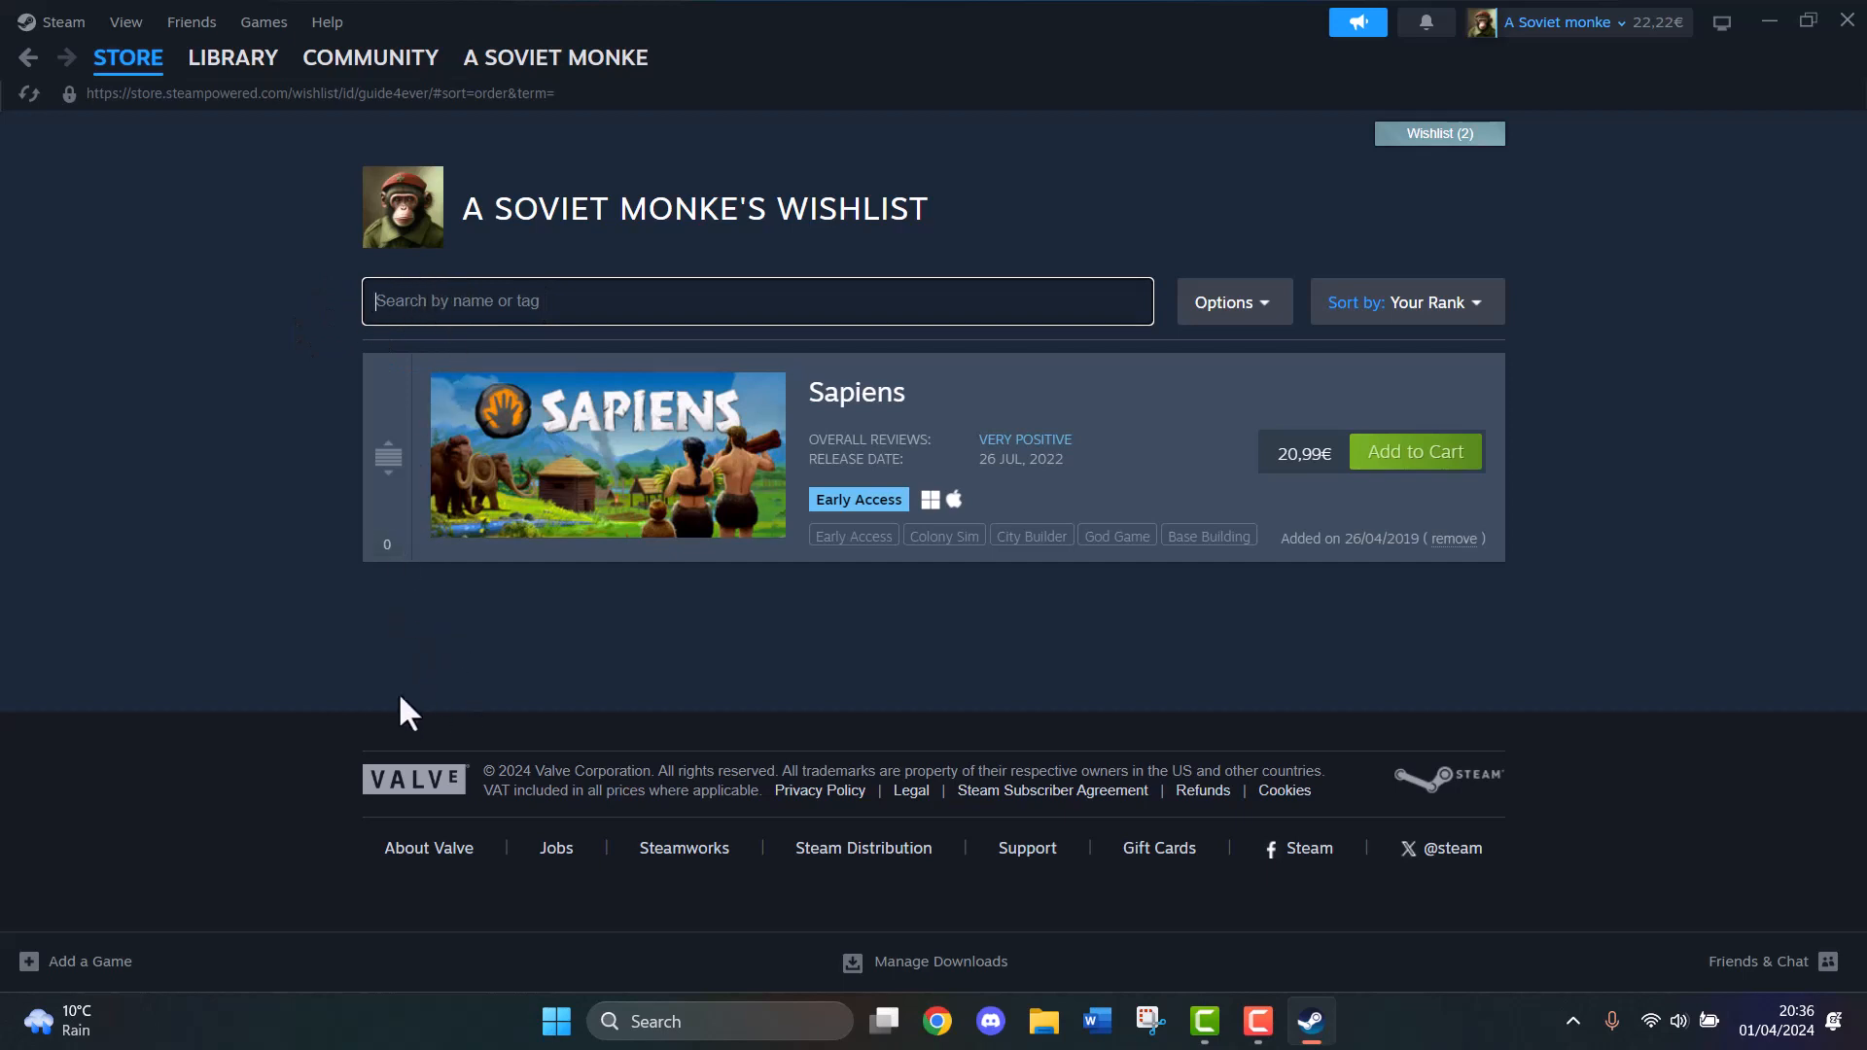
pyautogui.moveTo(542, 425)
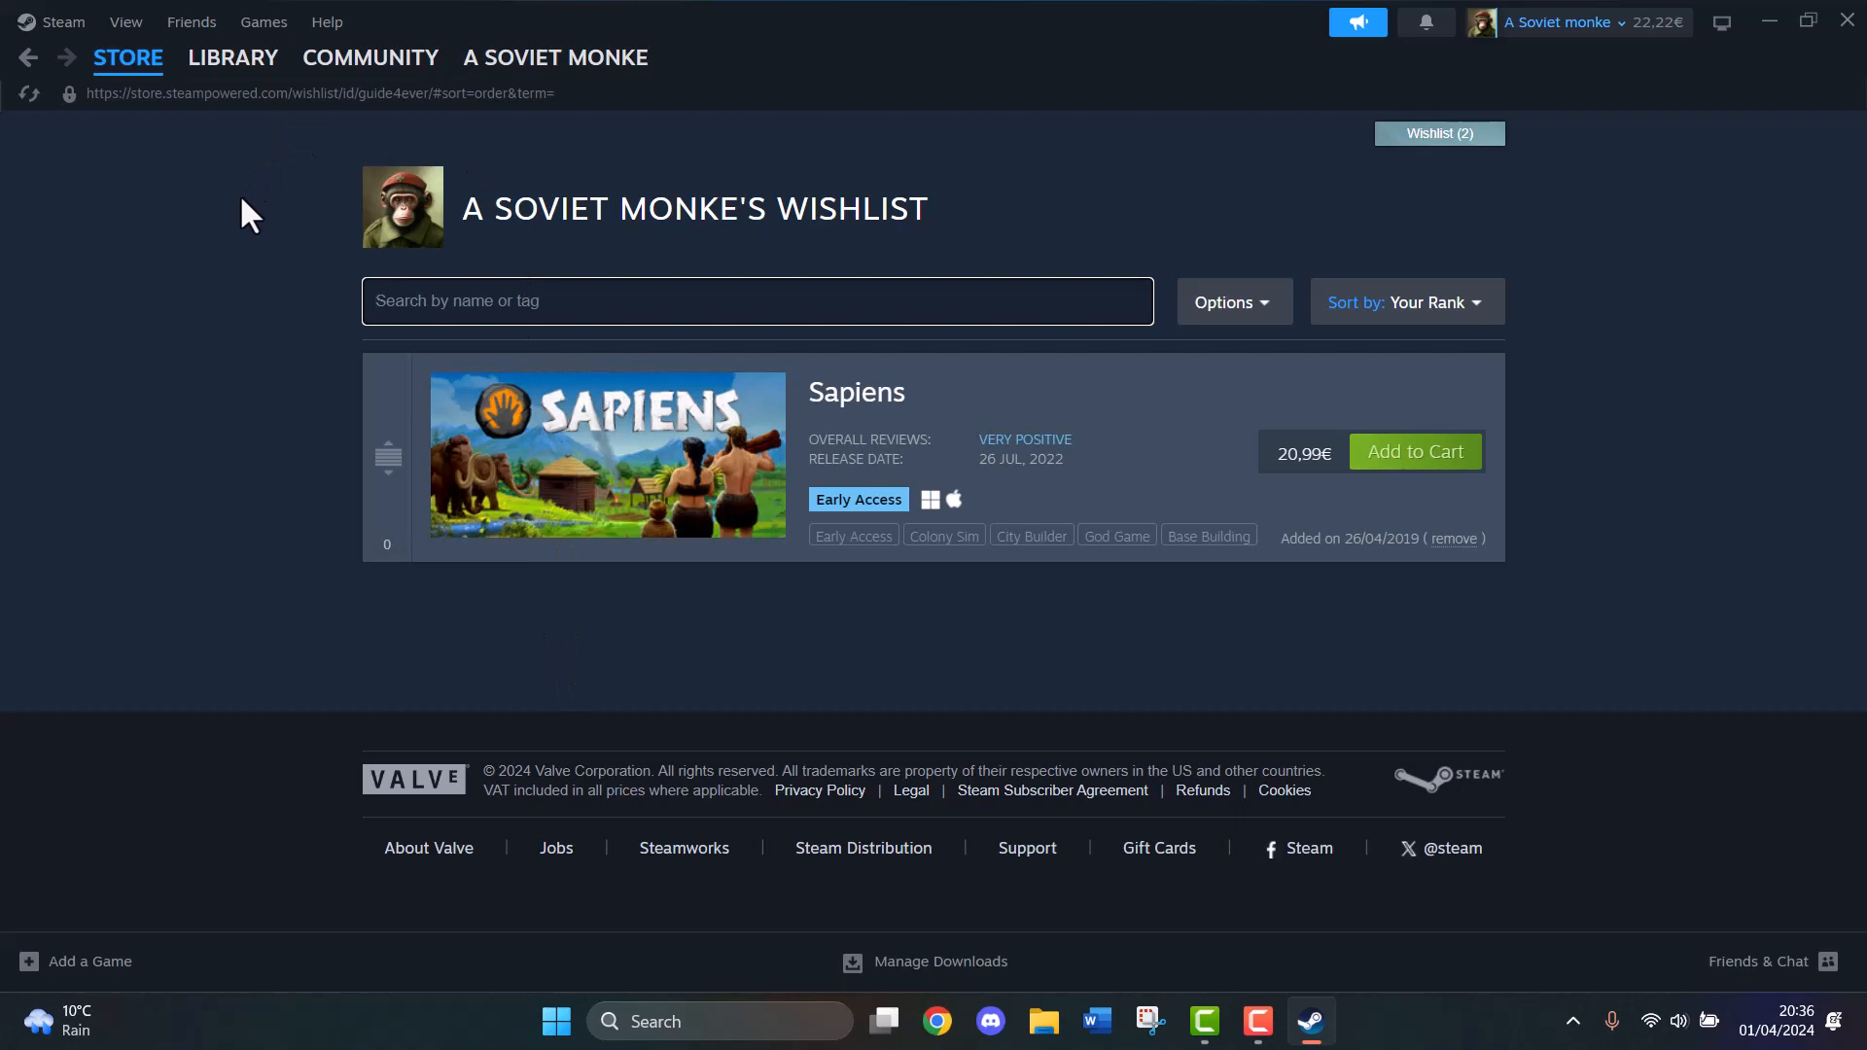
pyautogui.moveTo(190, 191)
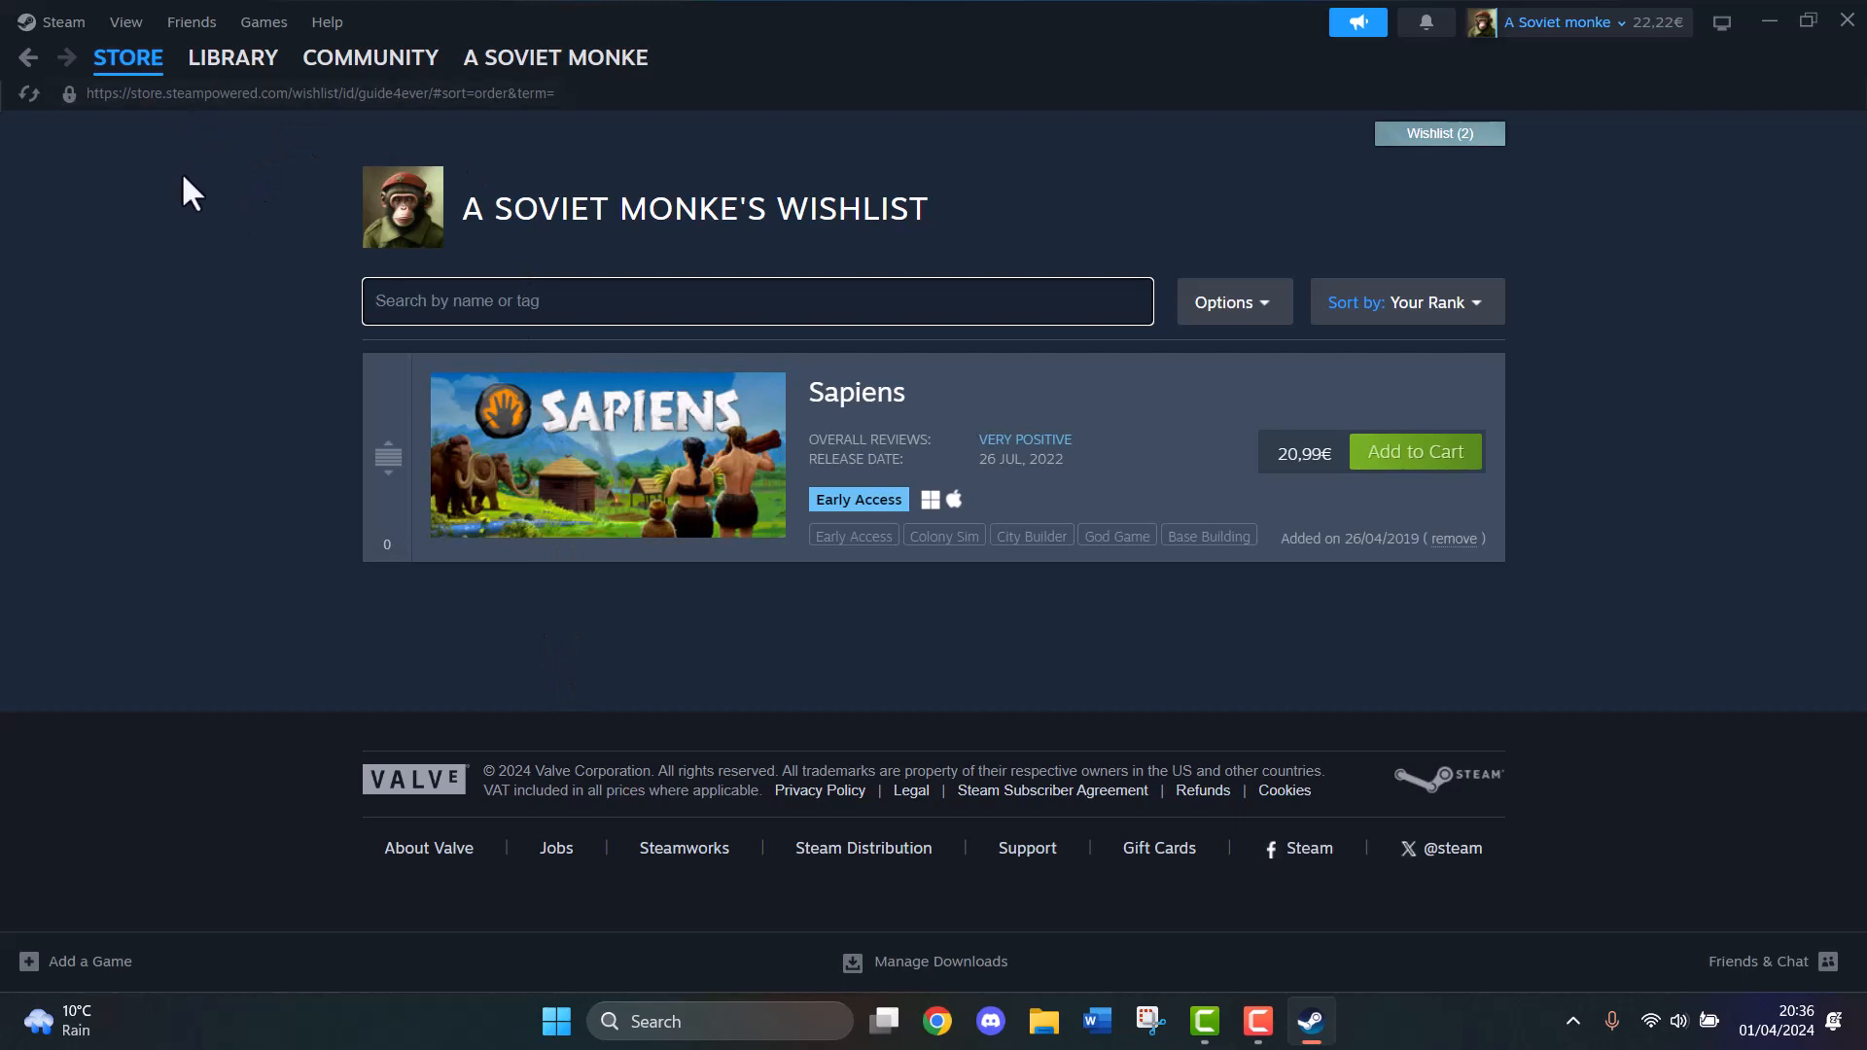
# From the Discovery Queue page, search the store for 'call of dury' to get Call of Duty suggestions
pyautogui.click(127, 57)
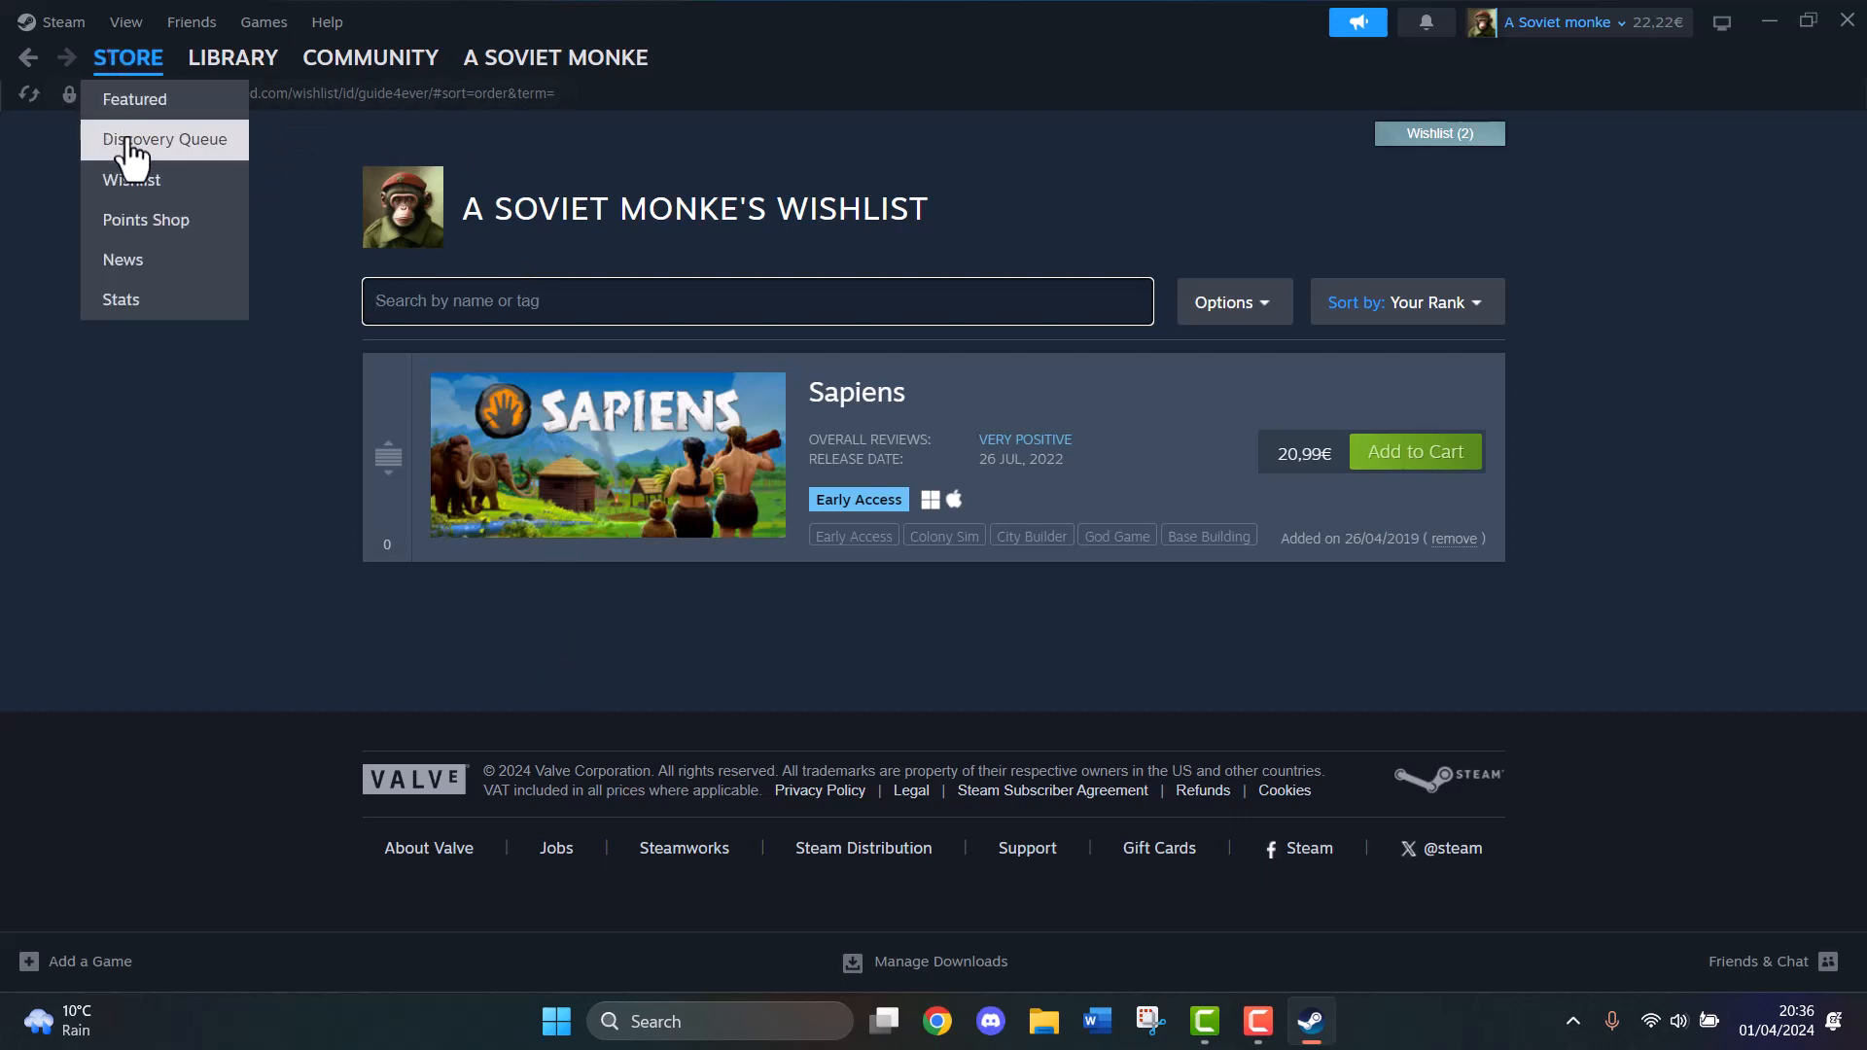
pyautogui.click(164, 139)
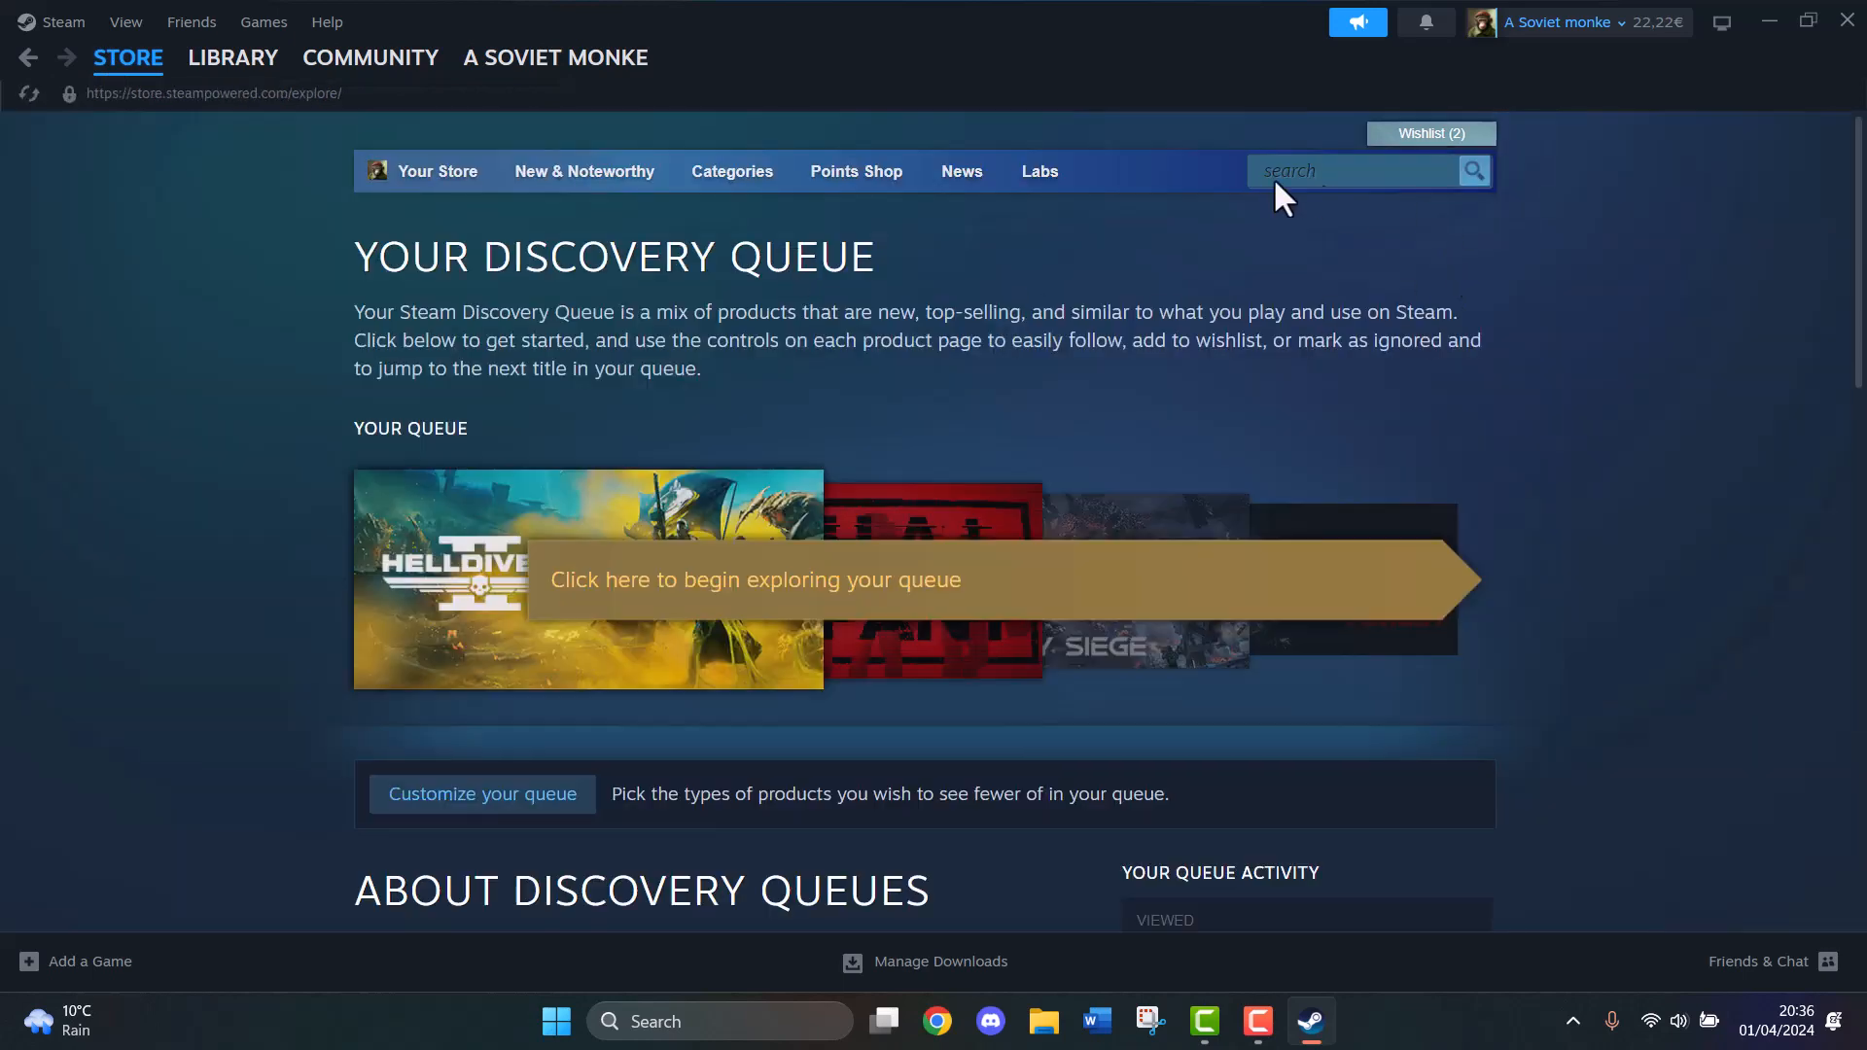
pyautogui.click(1352, 170)
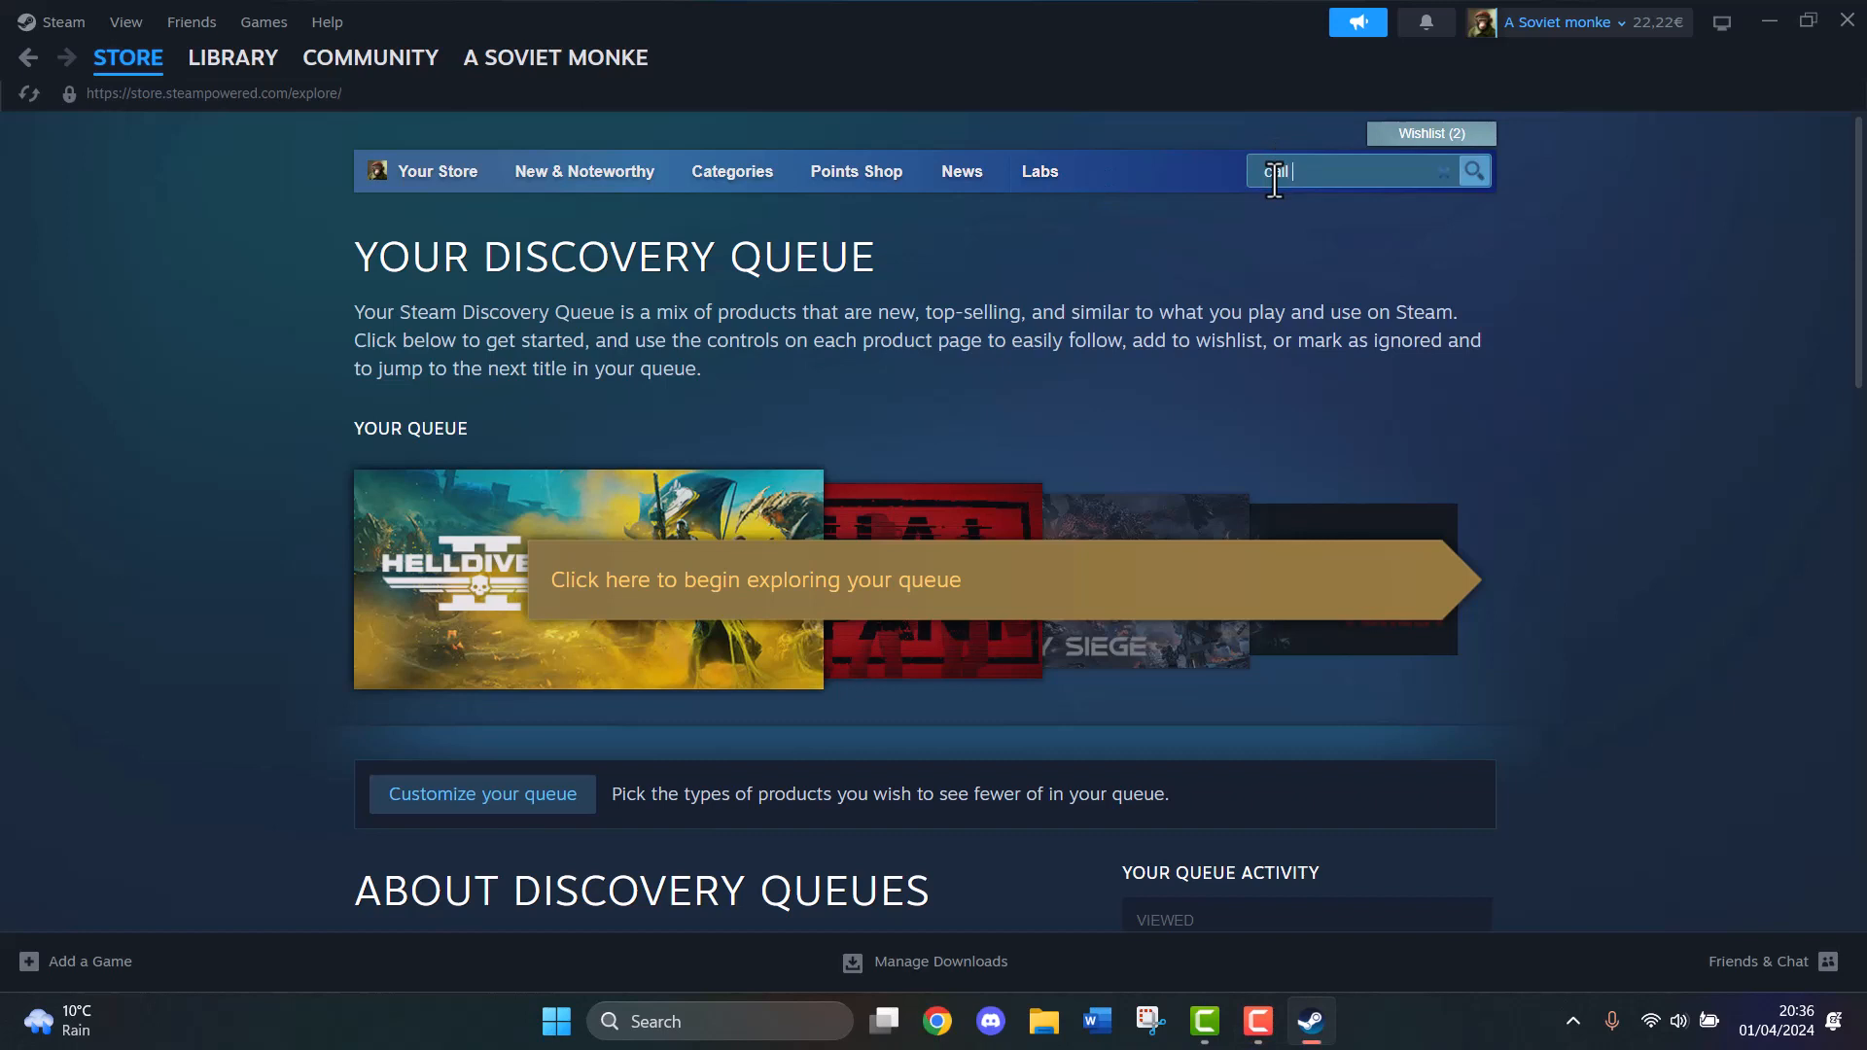
pyautogui.write('call of dury')
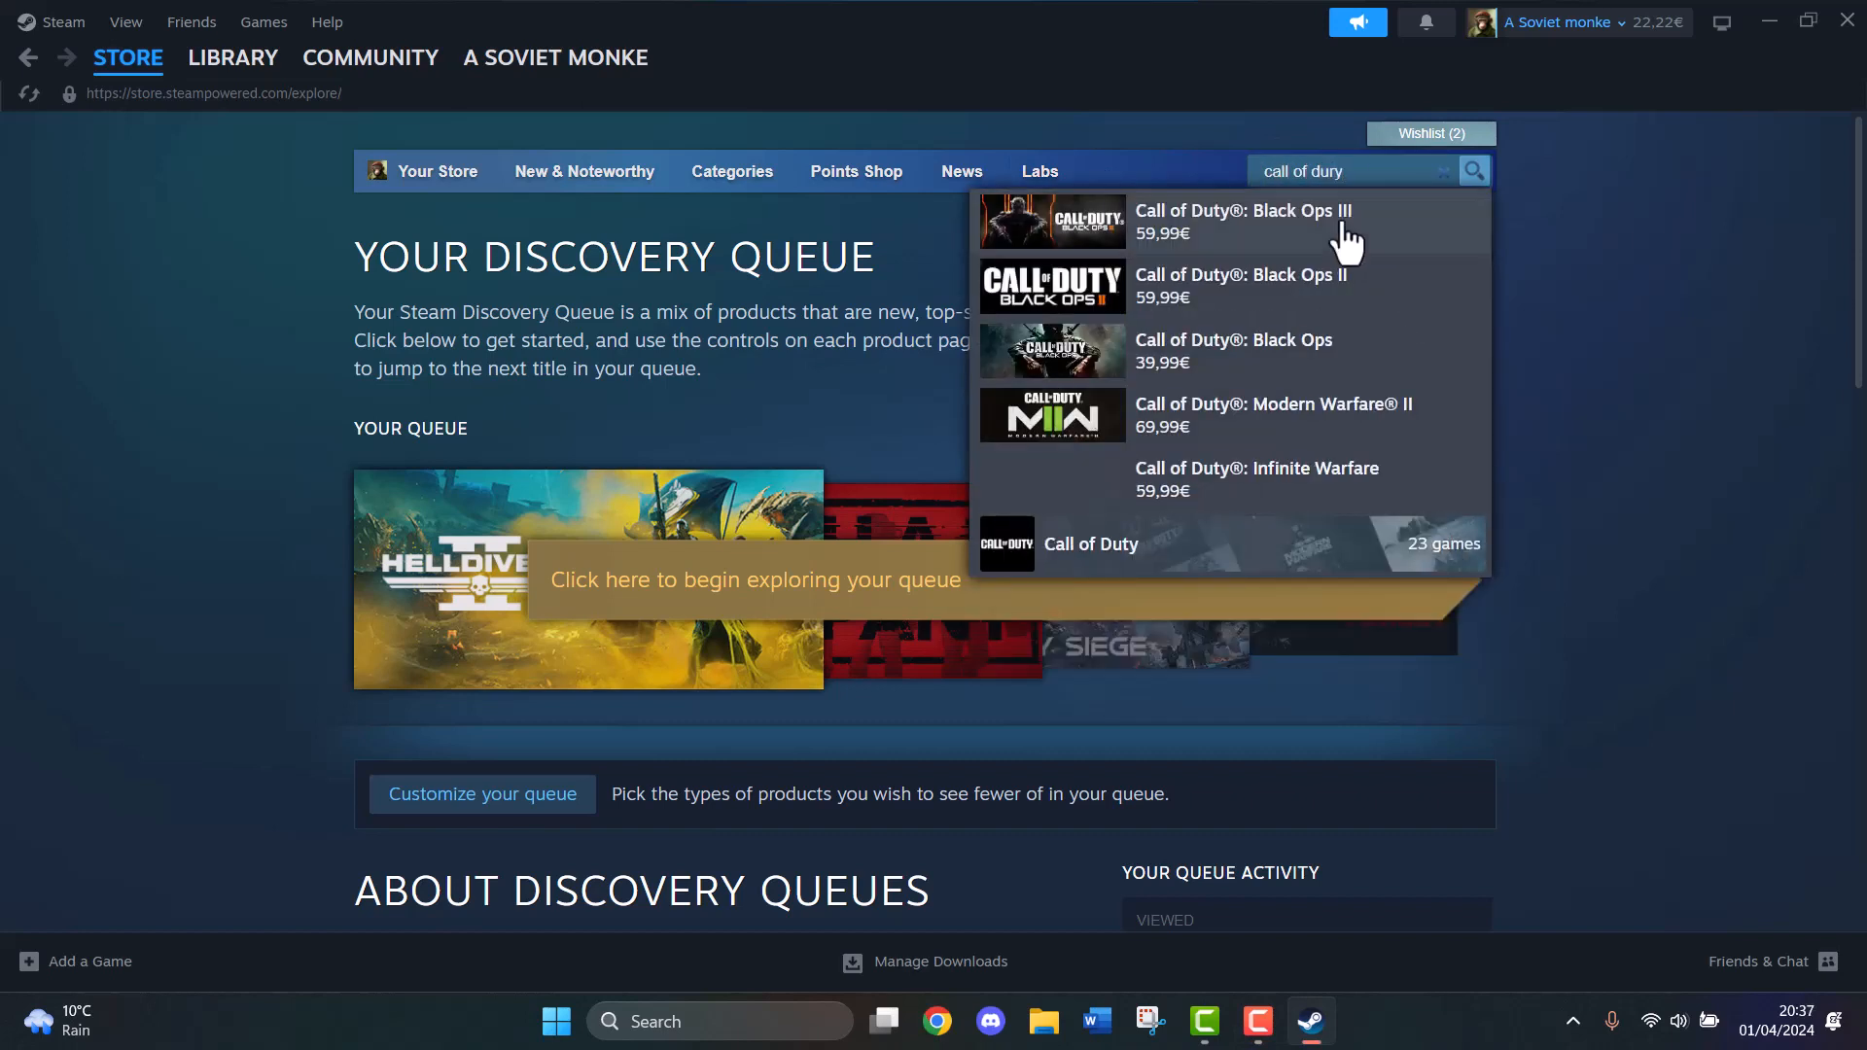
pyautogui.moveTo(1238, 414)
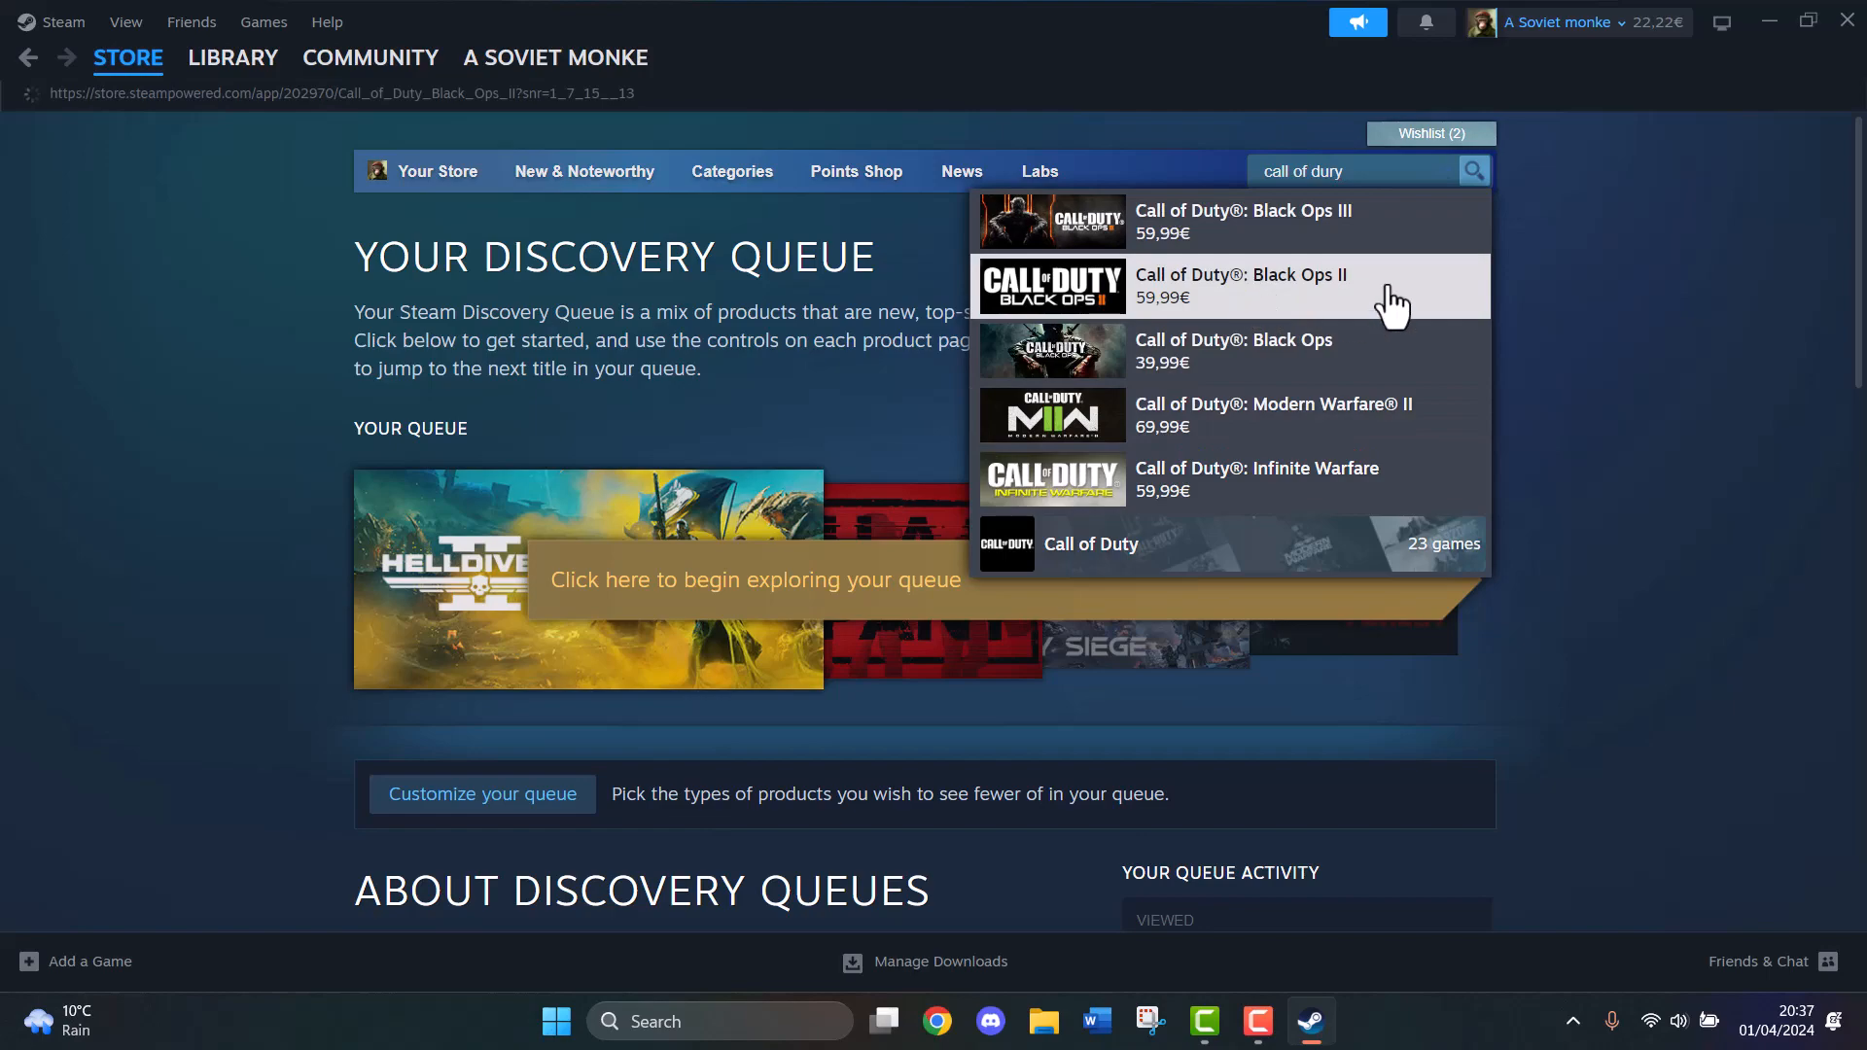
# Add Call of Duty: Black Ops II to your wishlist from its store page
pyautogui.click(1240, 286)
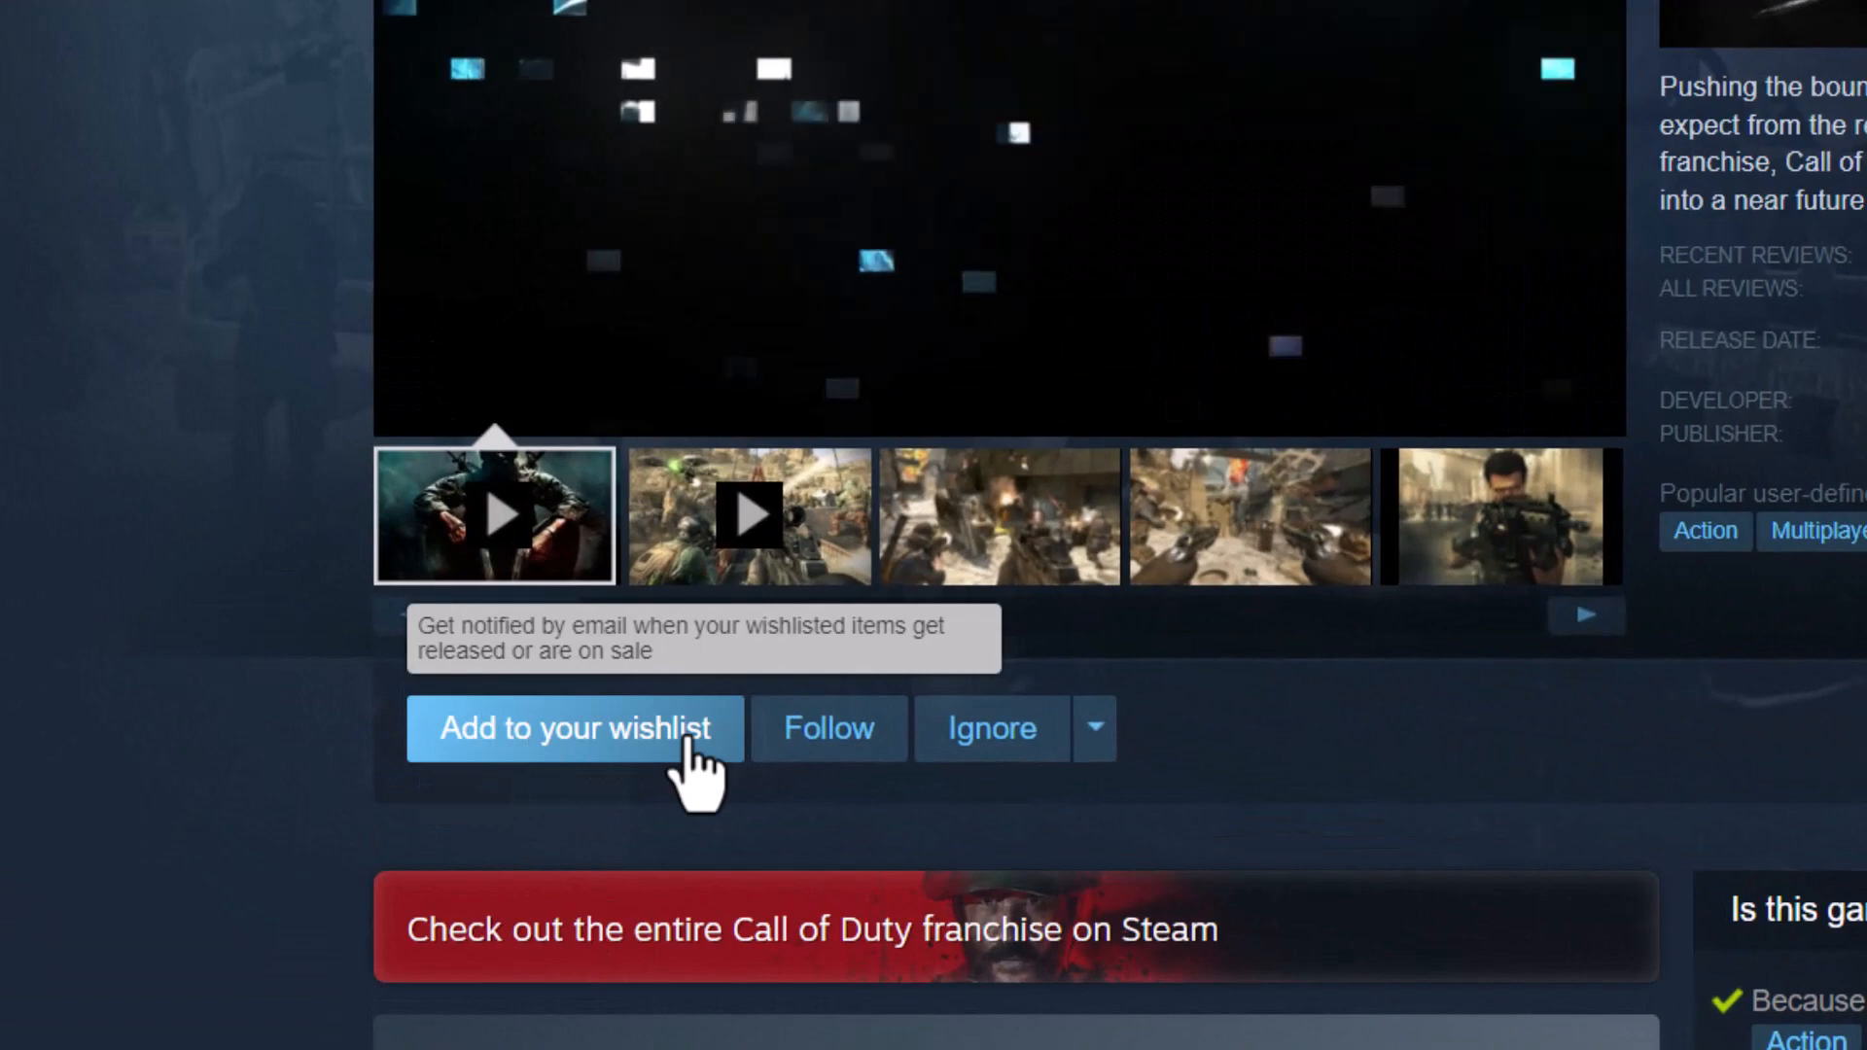
pyautogui.click(573, 727)
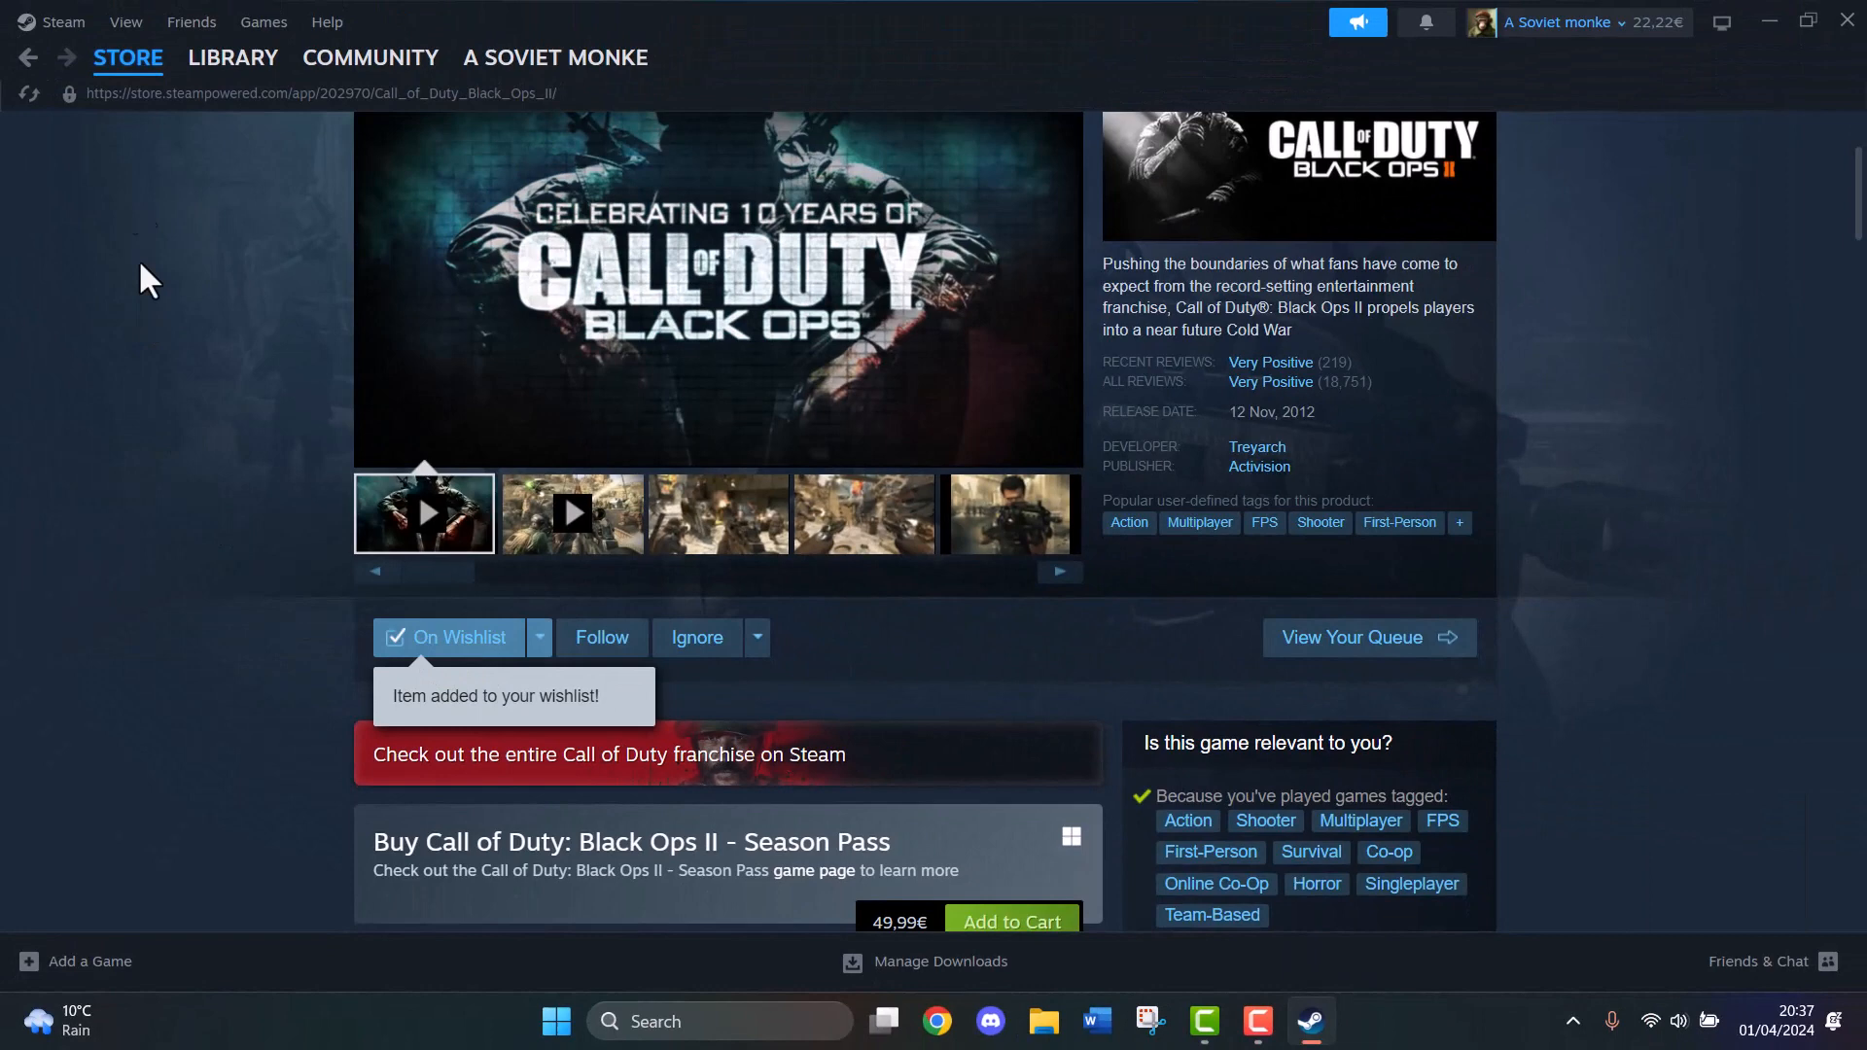
pyautogui.click(127, 57)
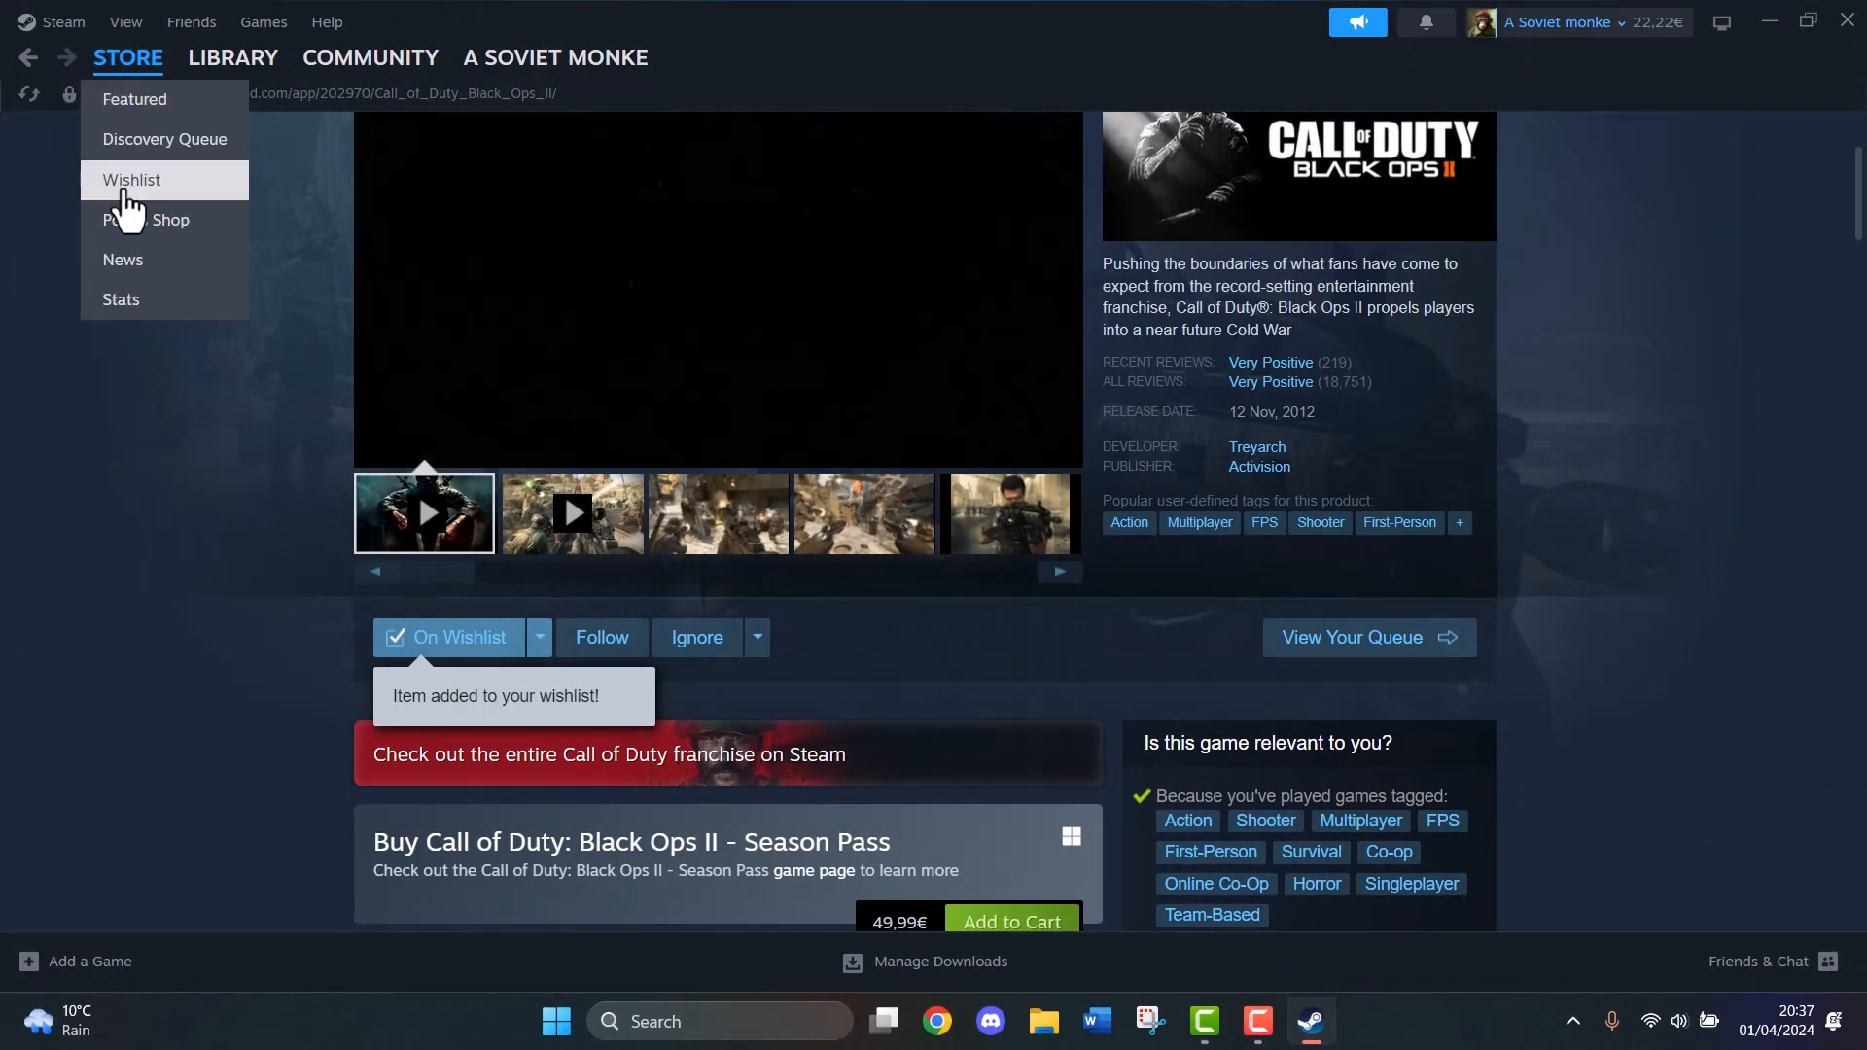
# Show your wishlist with Call of Duty: Black Ops II now listed above Sapiens
pyautogui.click(132, 180)
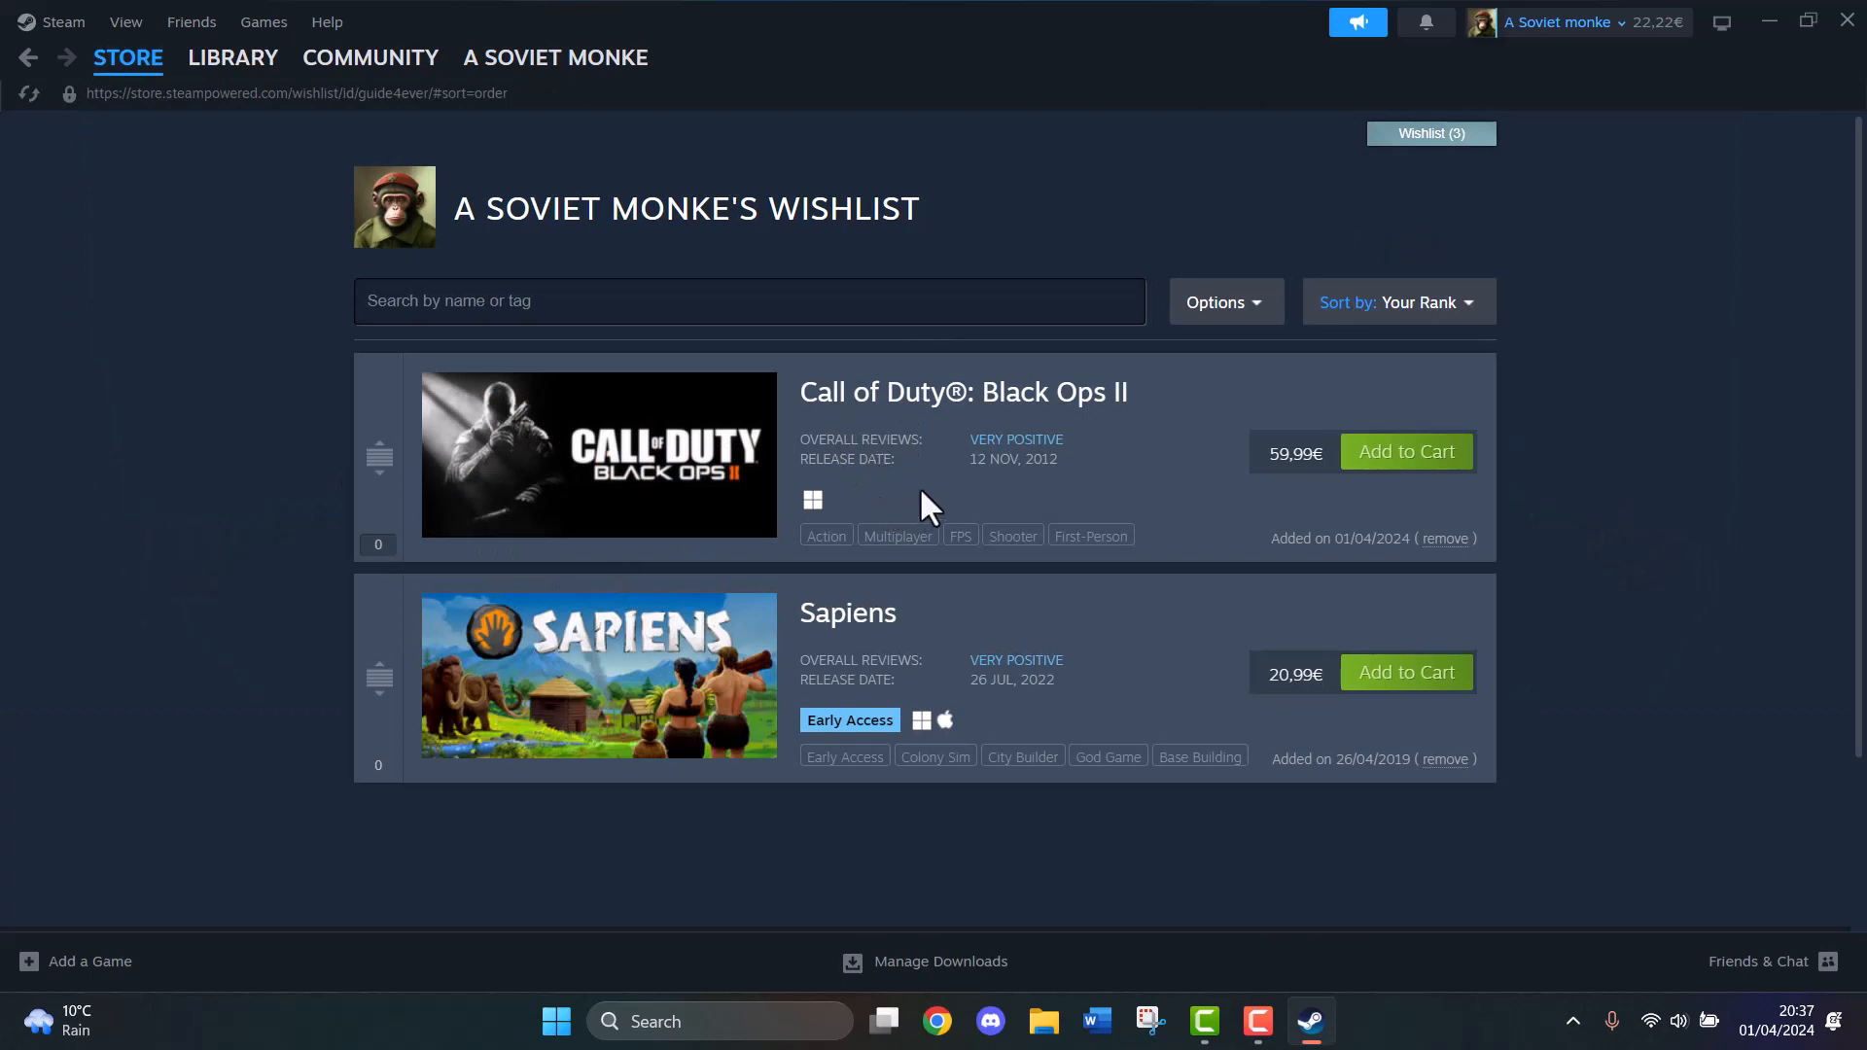
pyautogui.moveTo(959, 518)
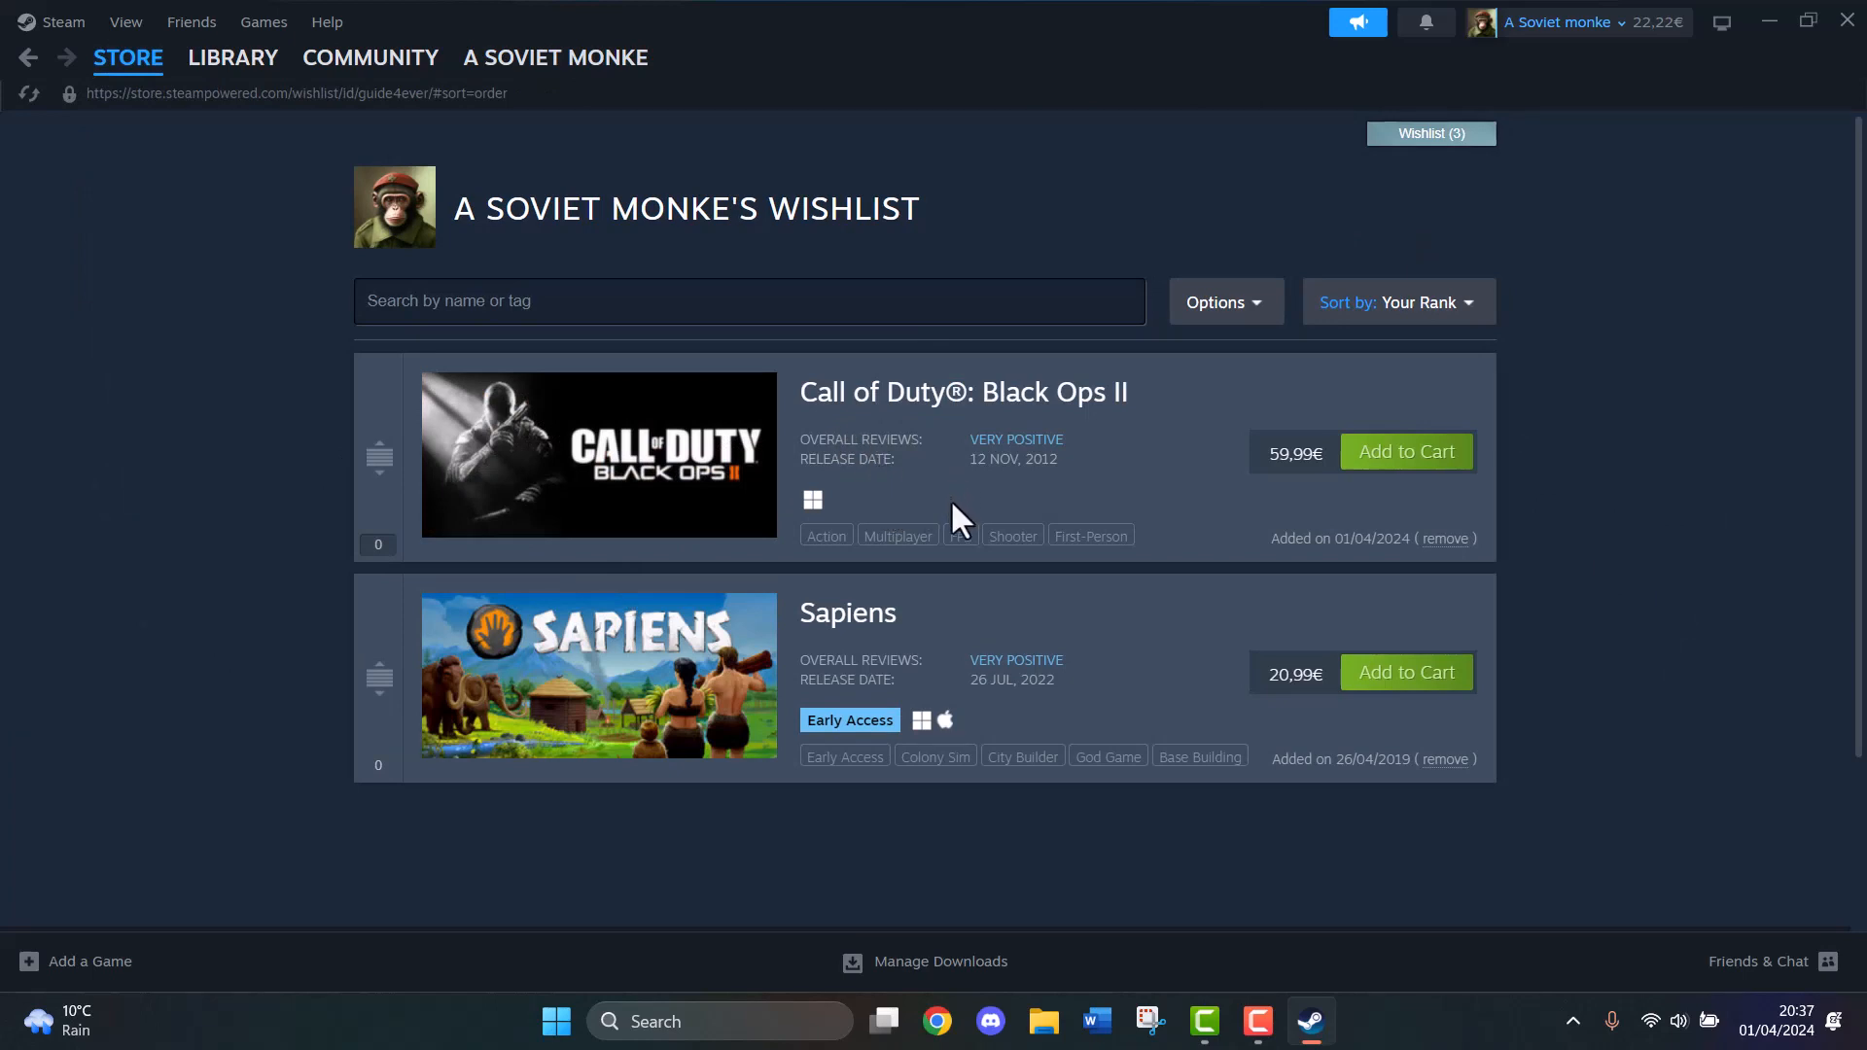
pyautogui.moveTo(944, 532)
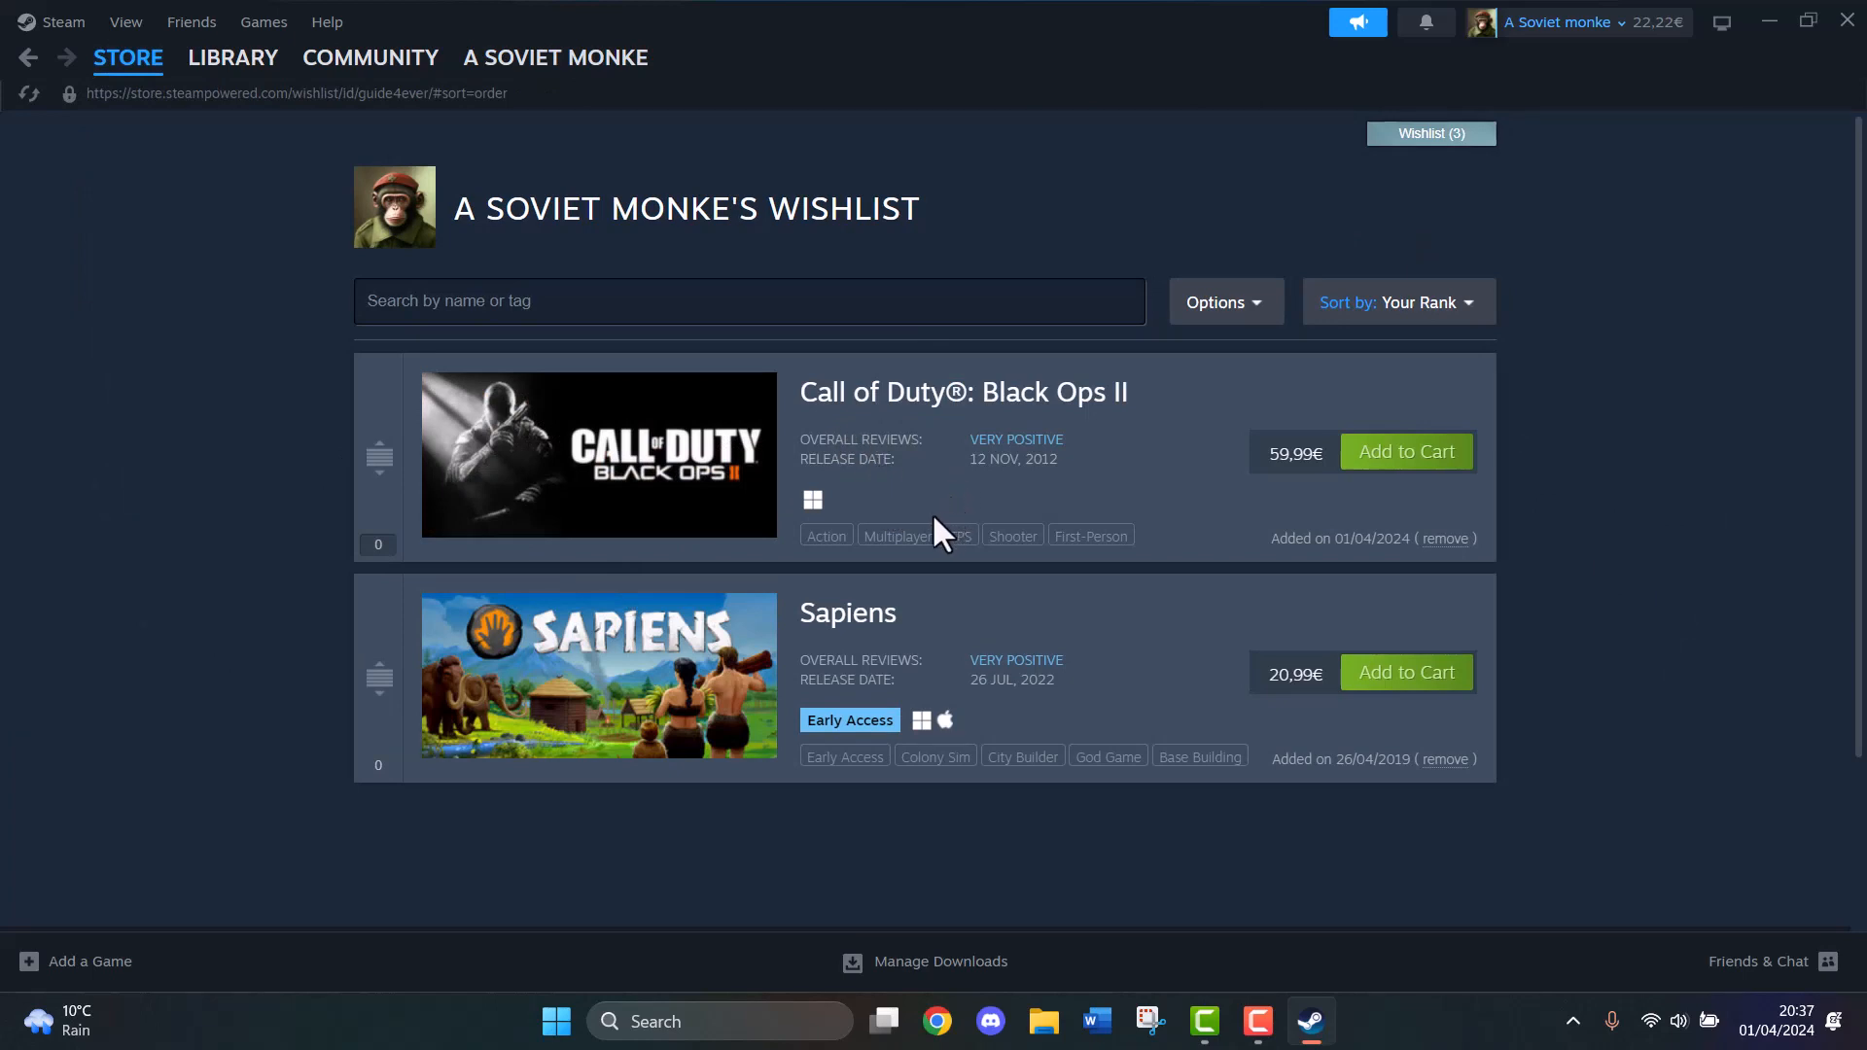
pyautogui.moveTo(1506, 101)
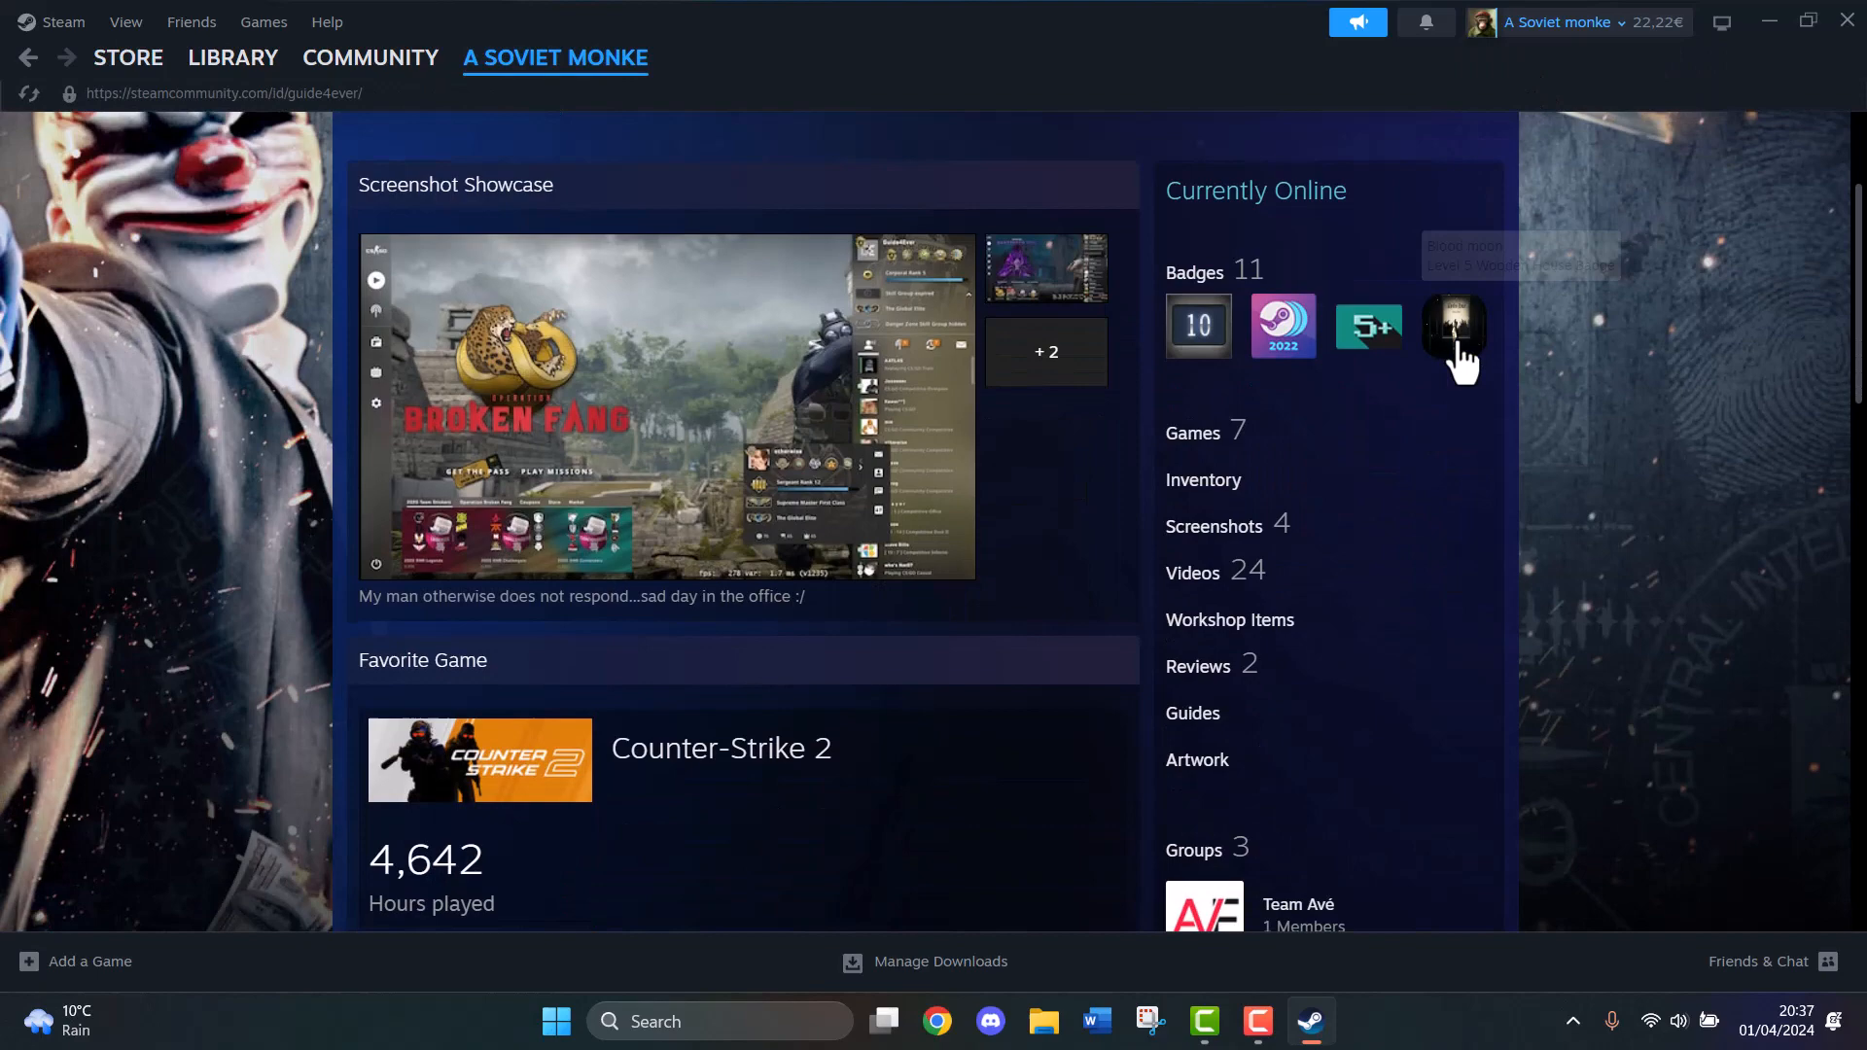
# Reach an online friend's games page from the Friends list on your profile
pyautogui.scroll(-3)
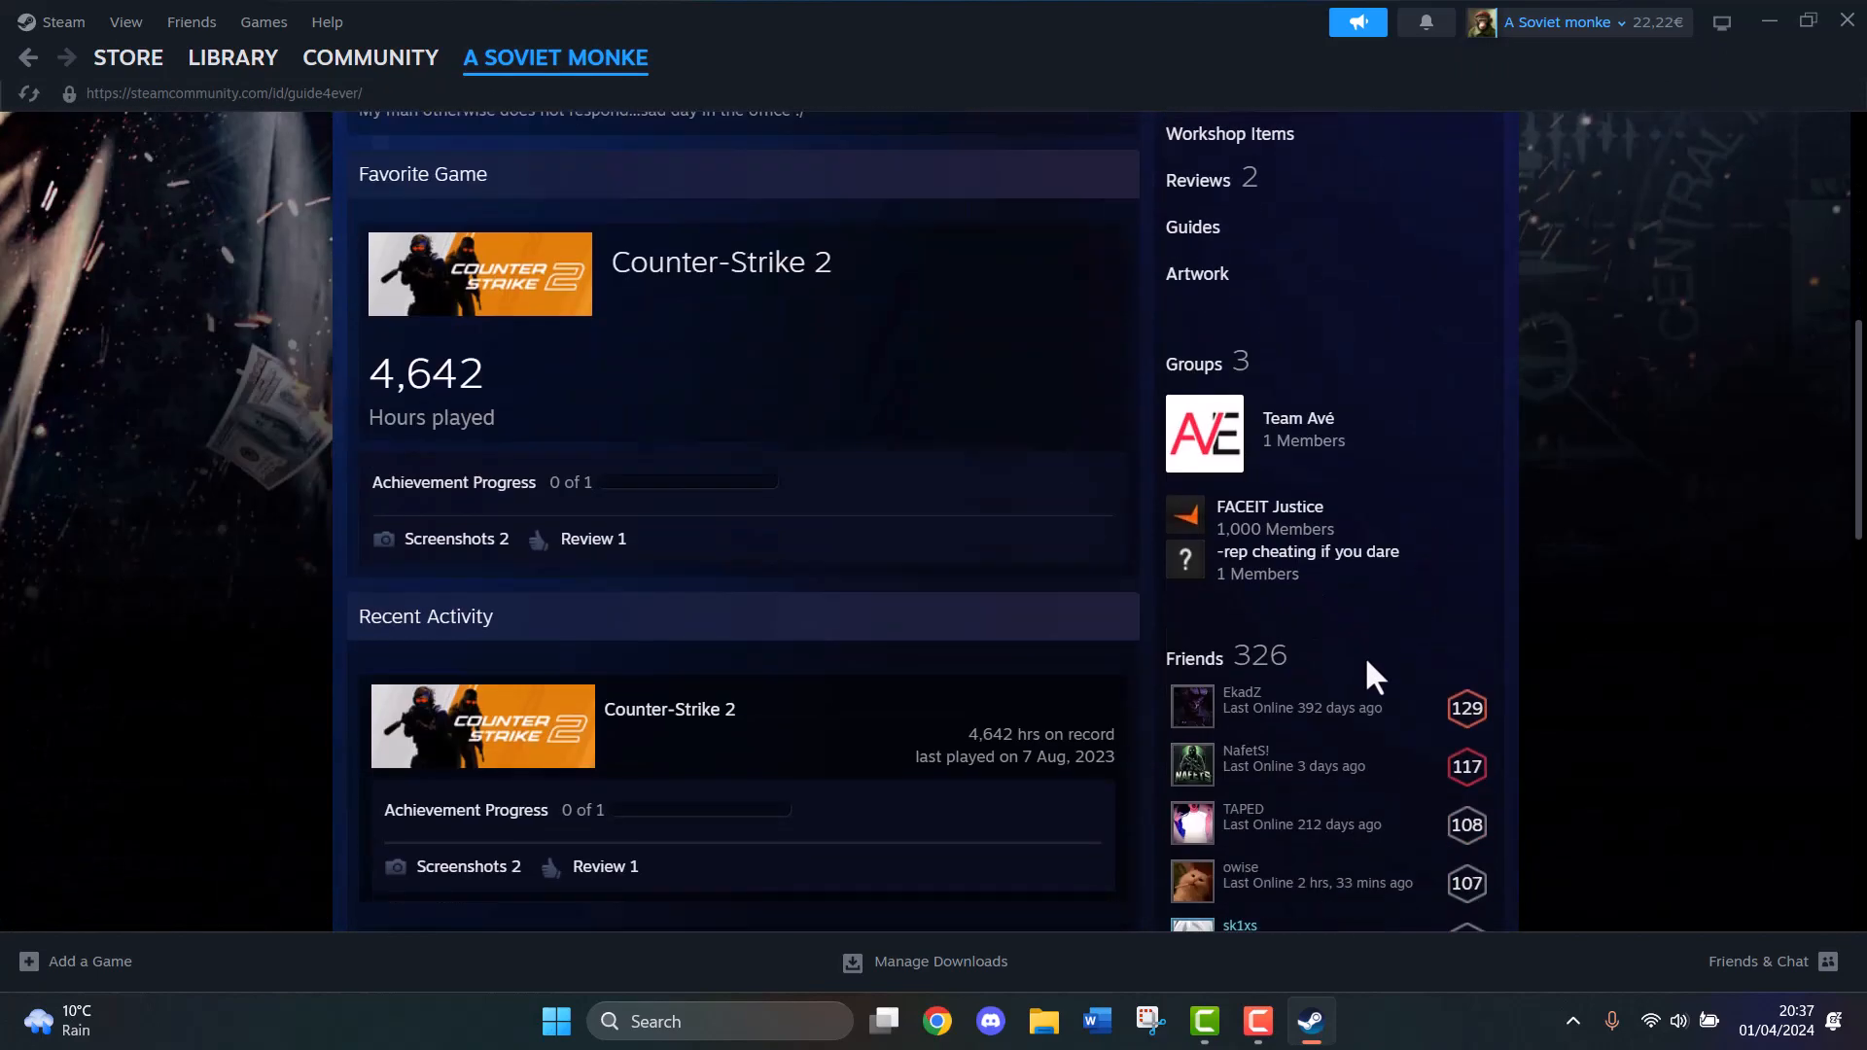
pyautogui.scroll(-3)
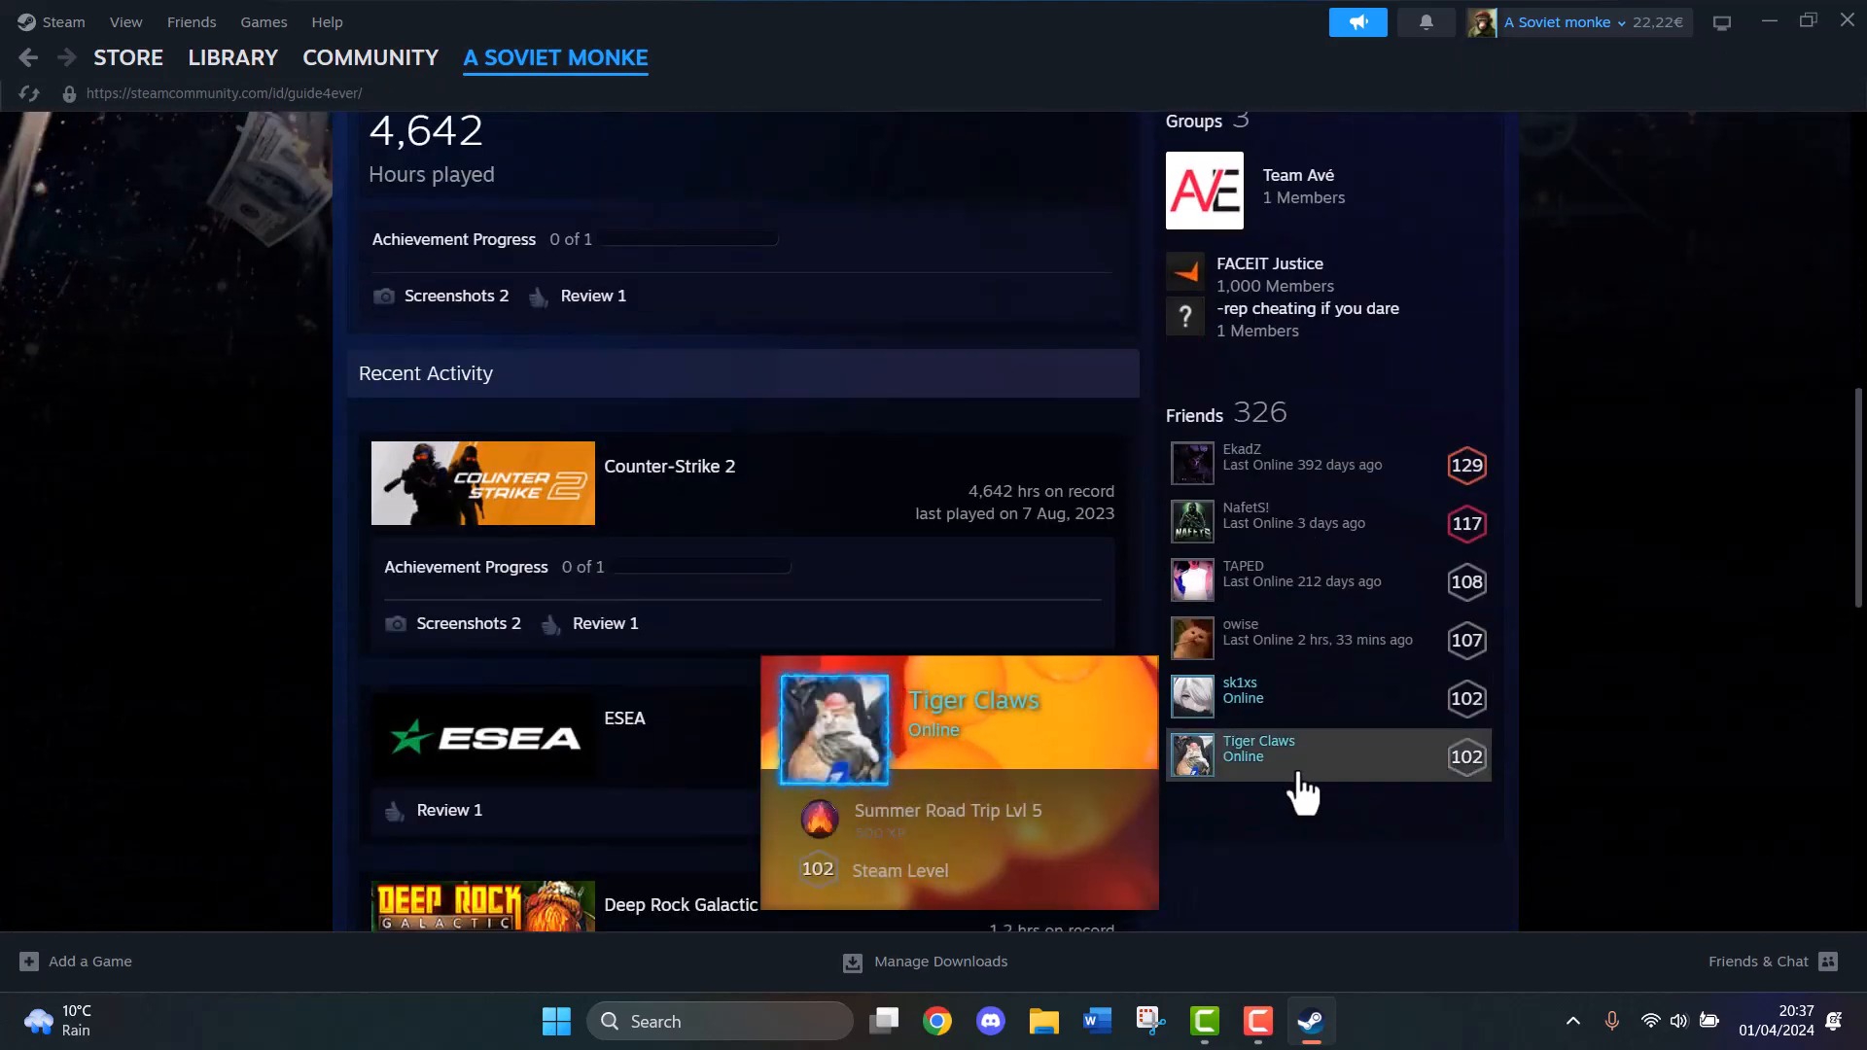
pyautogui.click(1258, 757)
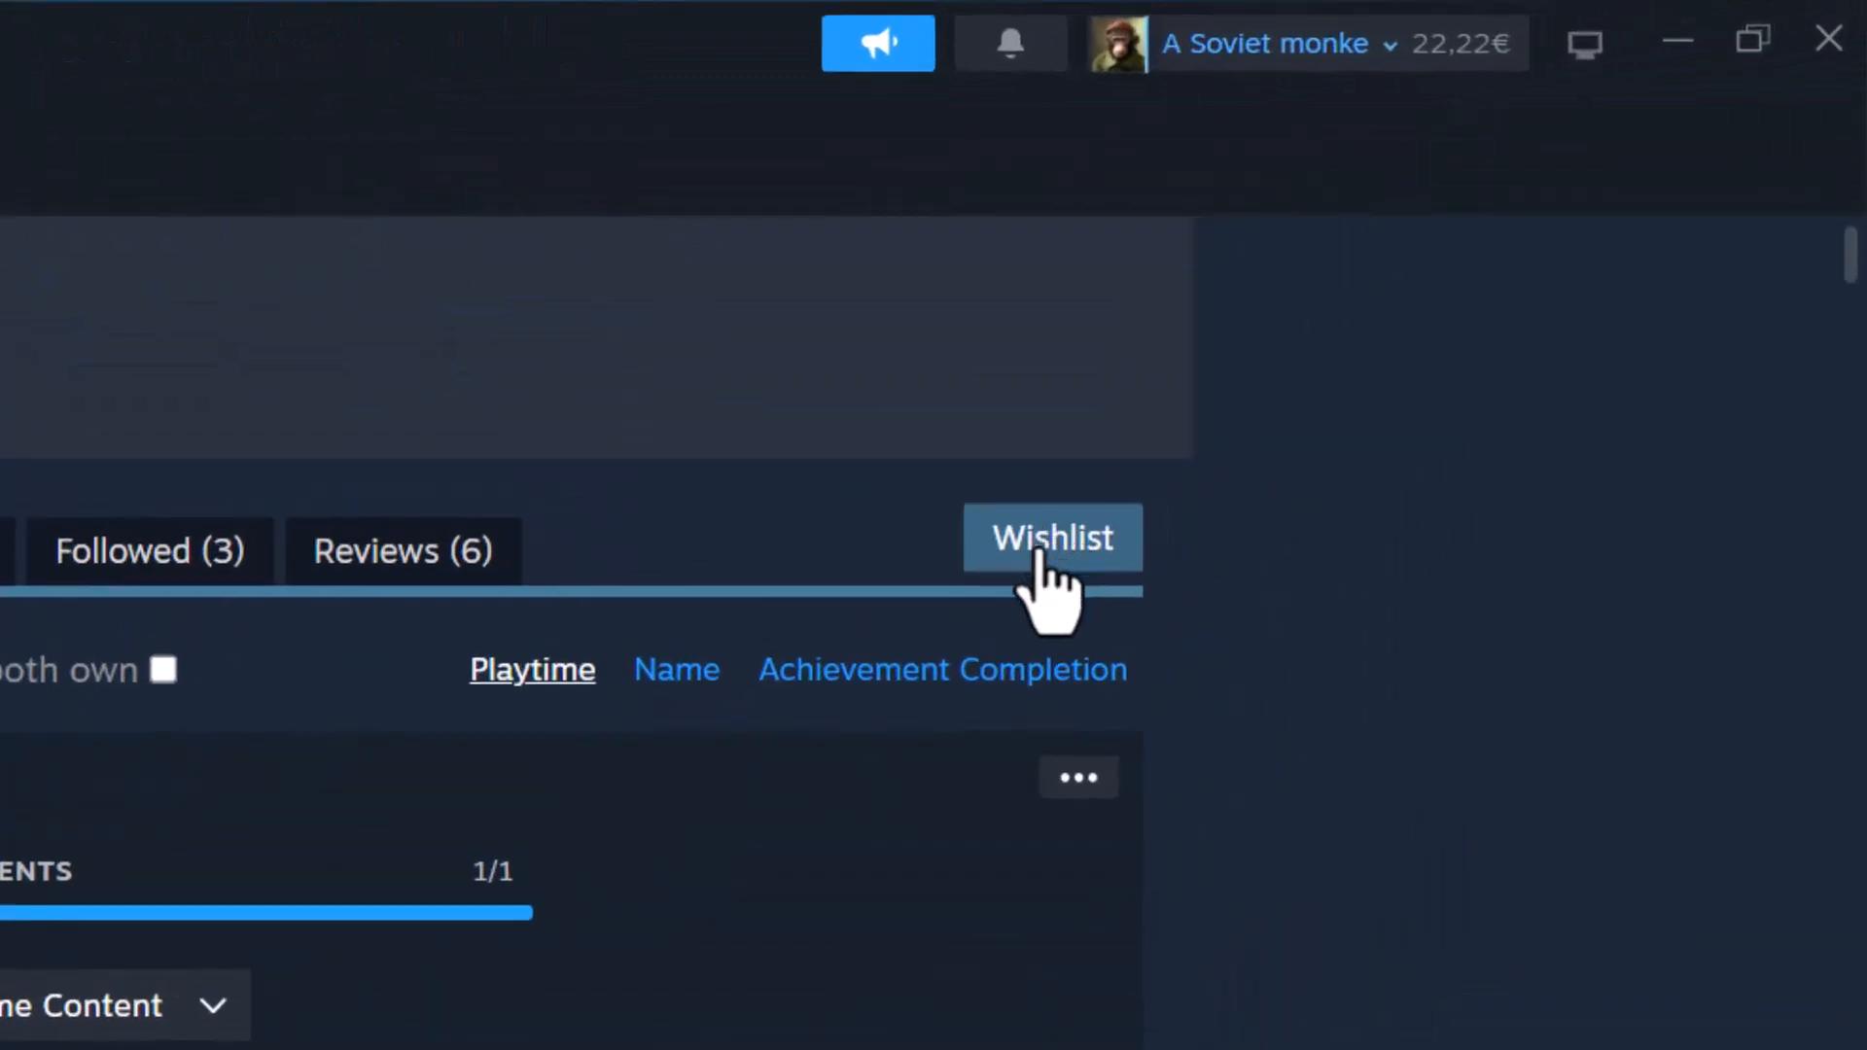
pyautogui.moveTo(1045, 589)
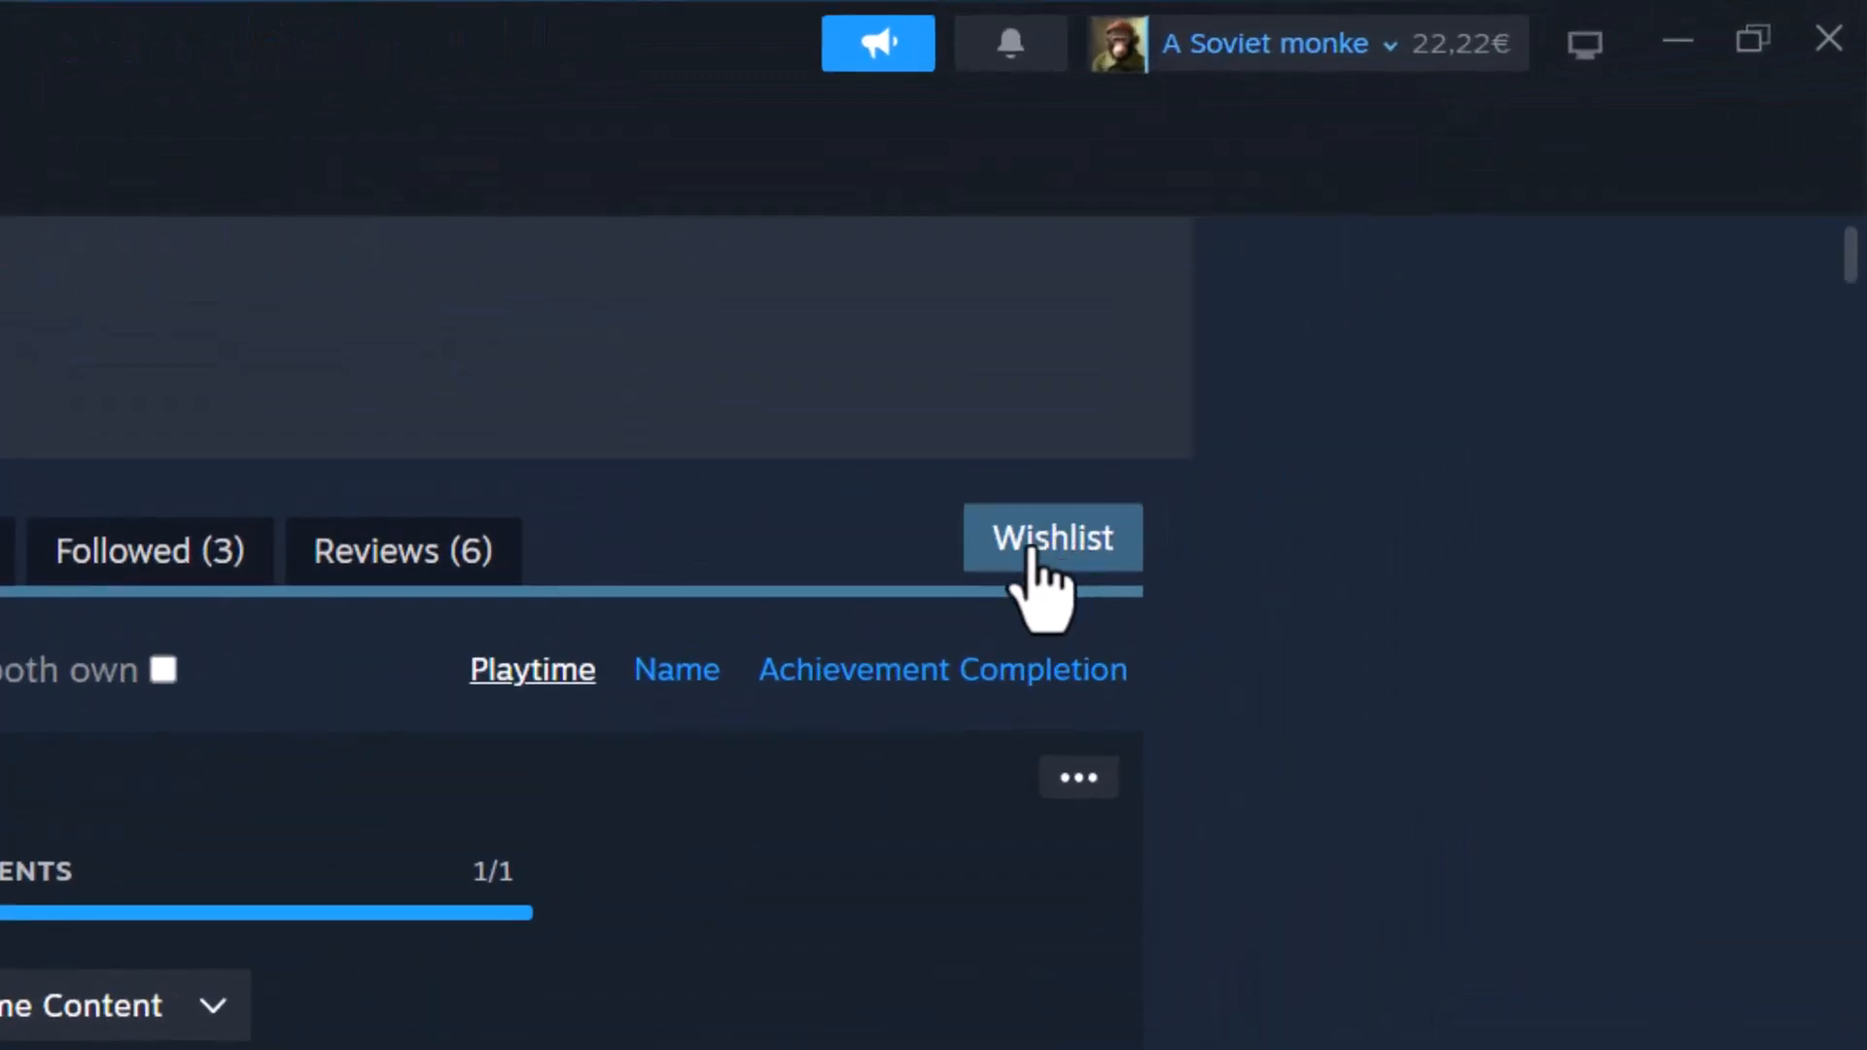
# Browse Tiger Claws' wishlist, with Spider-Man, Dead Space, Outer Wilds - Echoes of the Eye and Hogwarts Legacy
pyautogui.click(1050, 537)
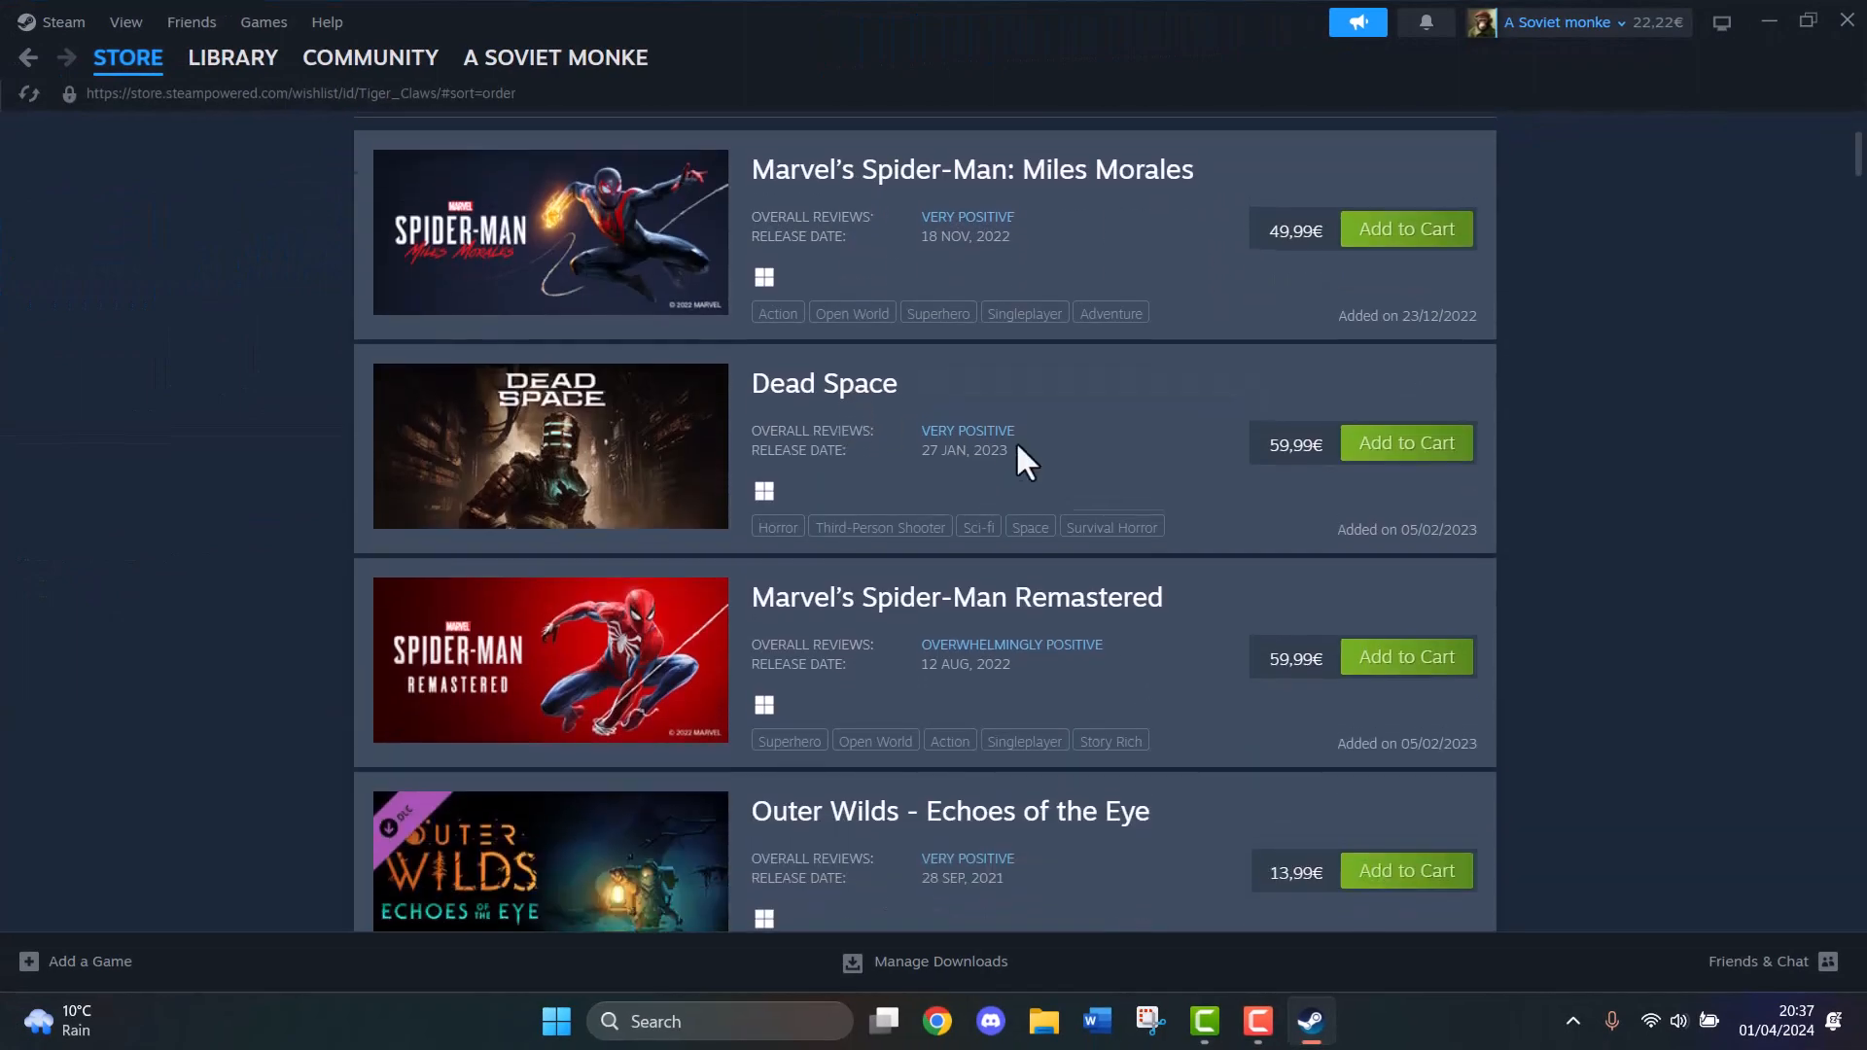
pyautogui.scroll(-3)
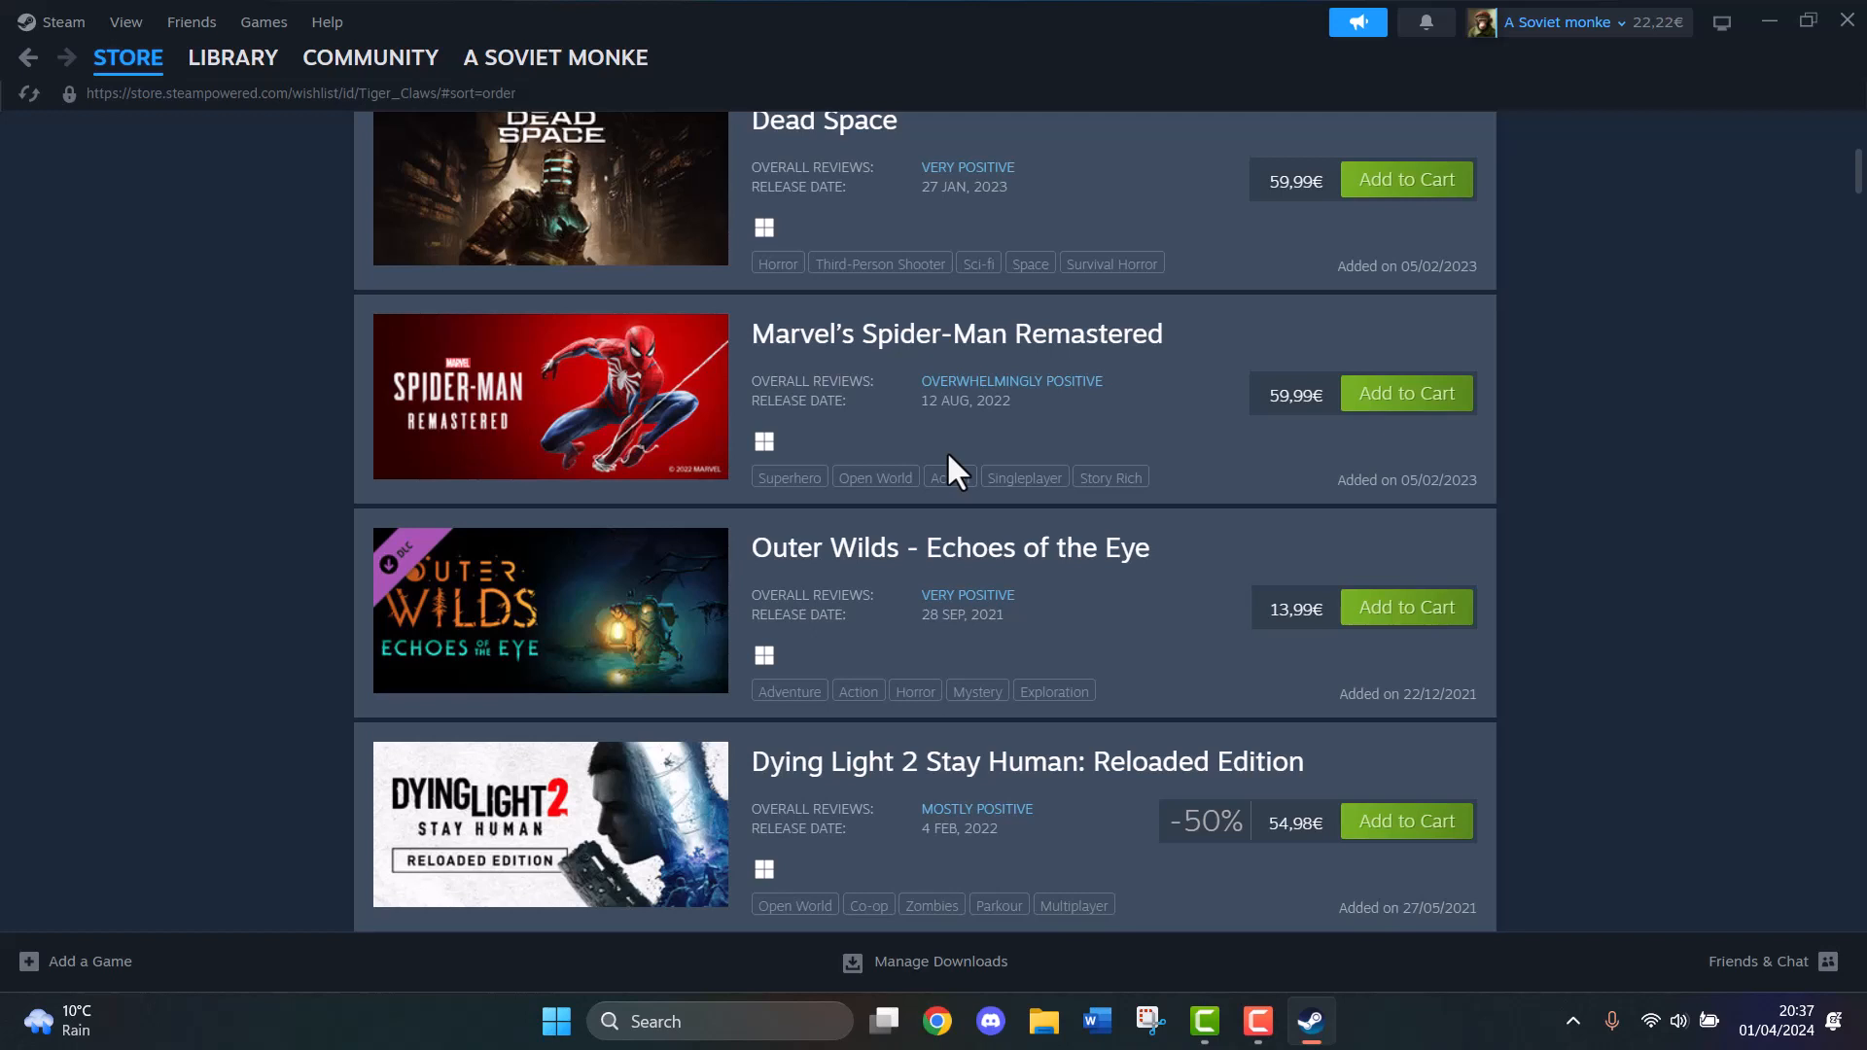
pyautogui.scroll(-3)
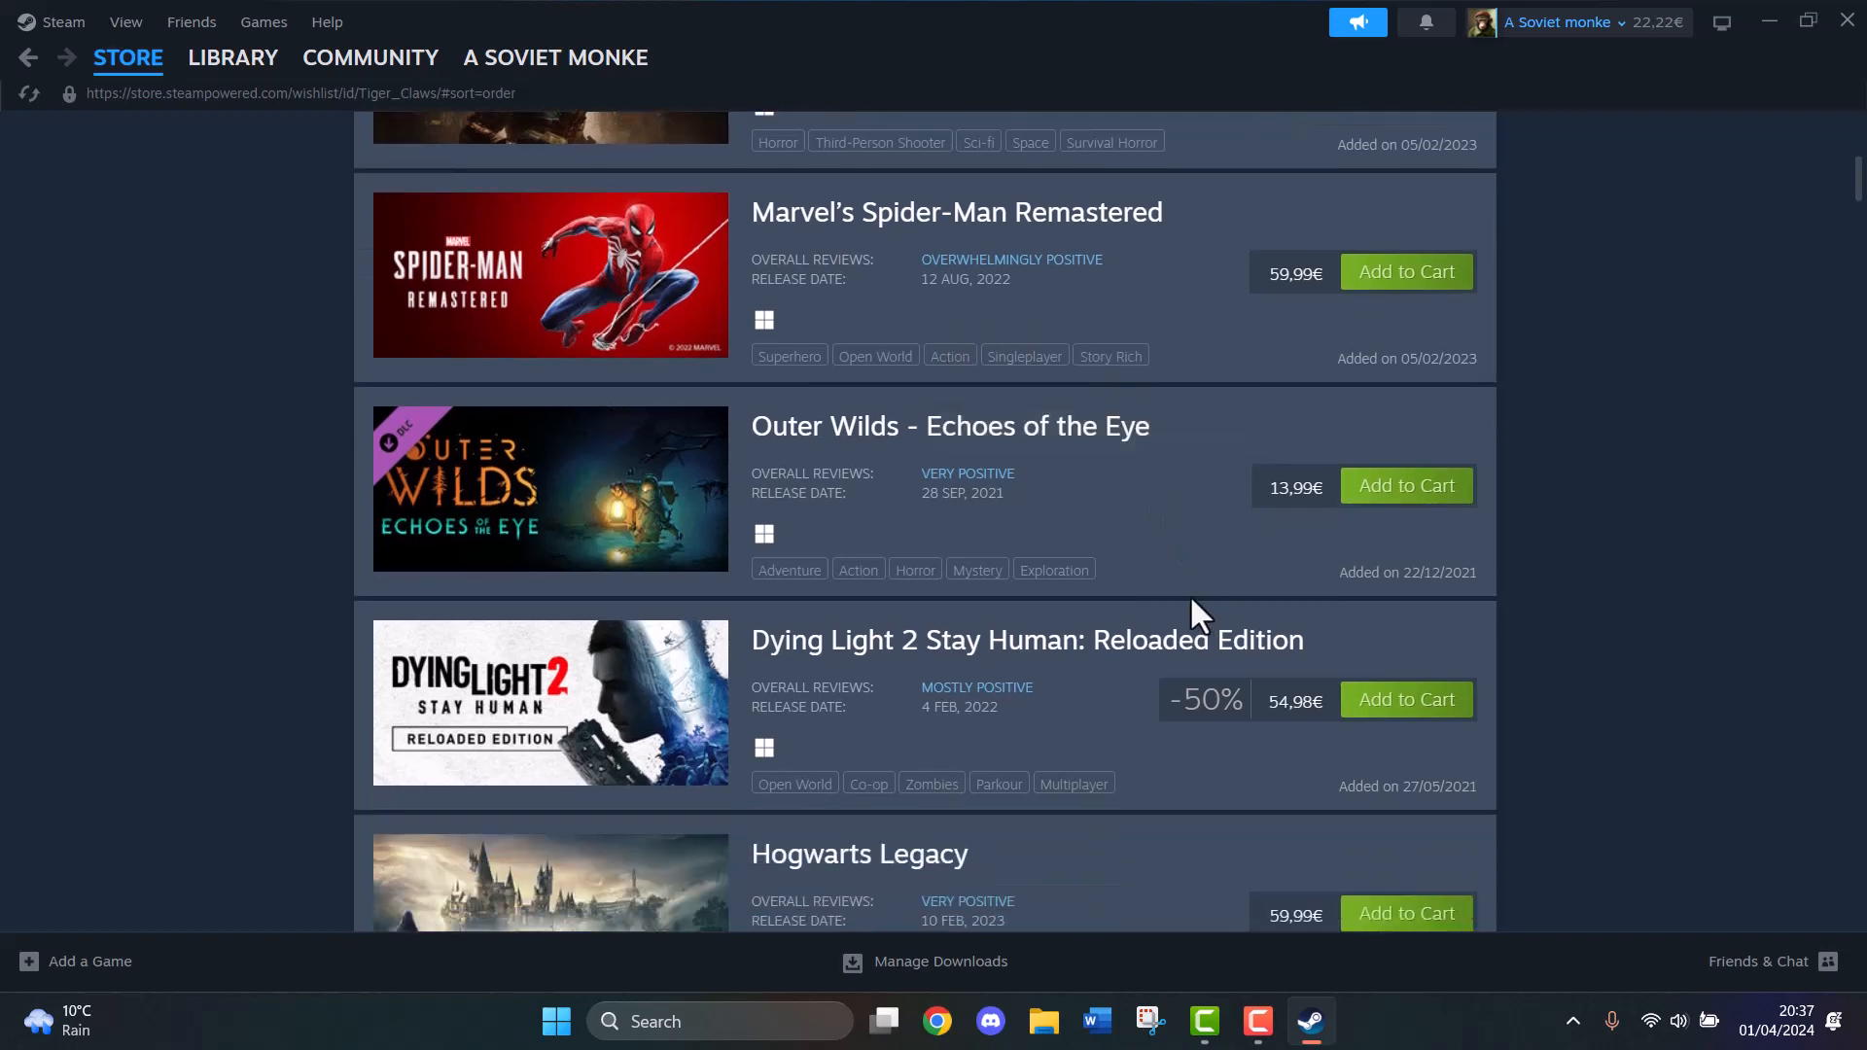
pyautogui.moveTo(1158, 749)
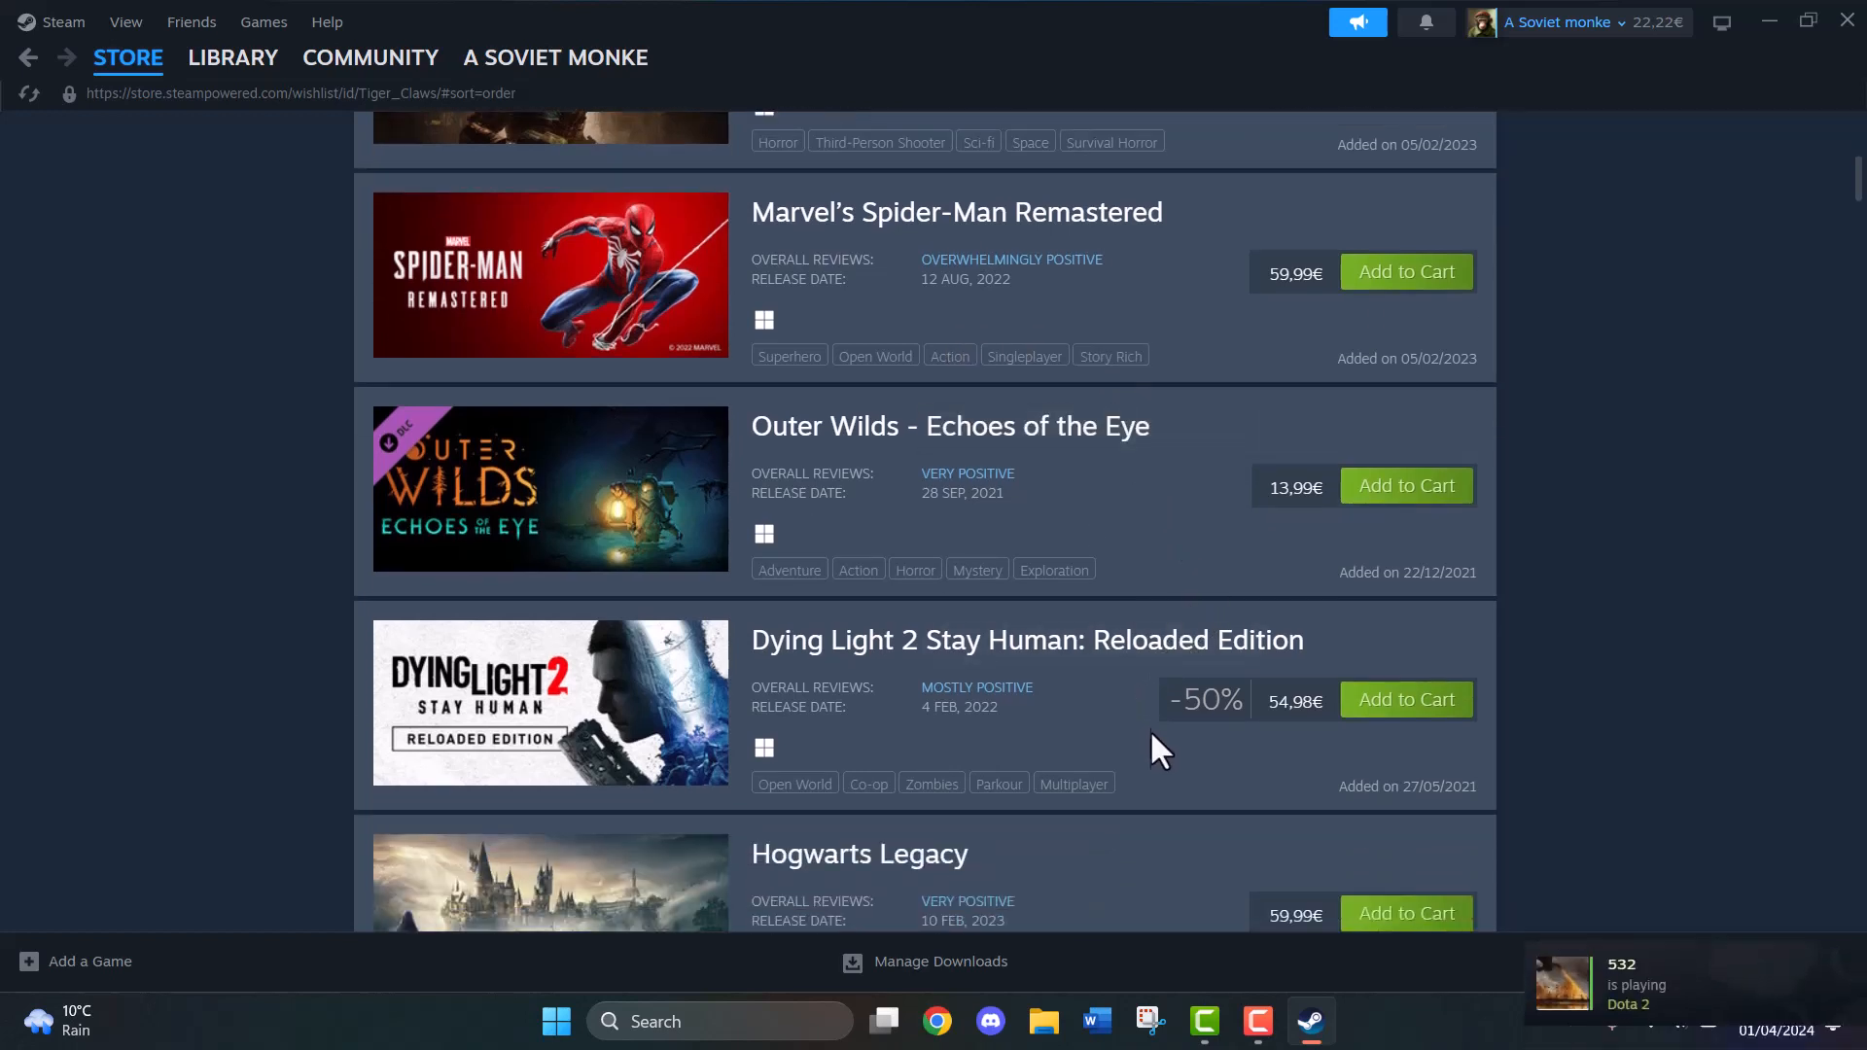